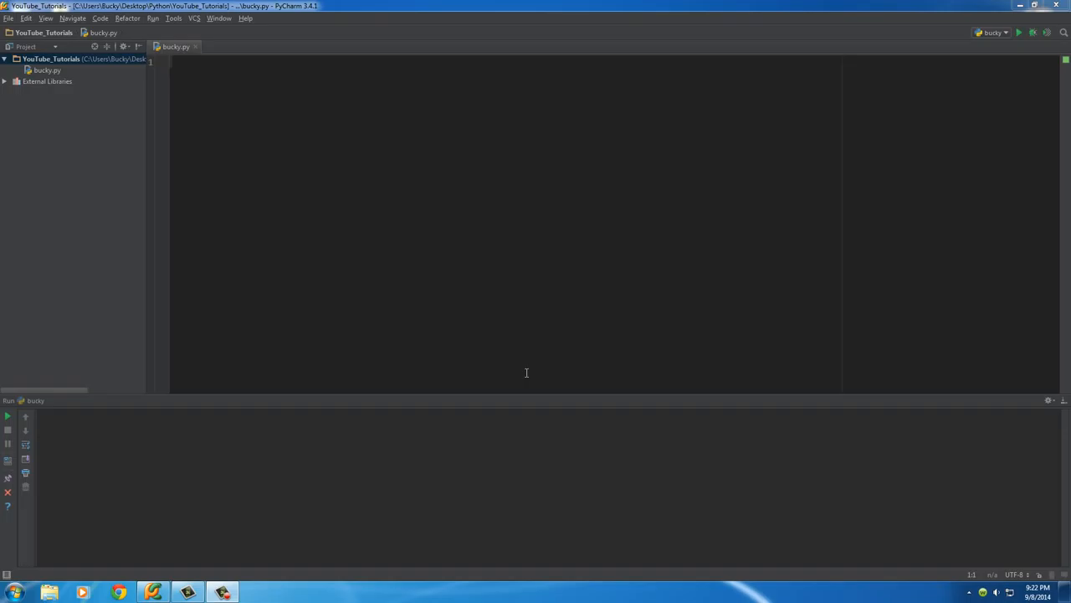
mouse_move(248, 90)
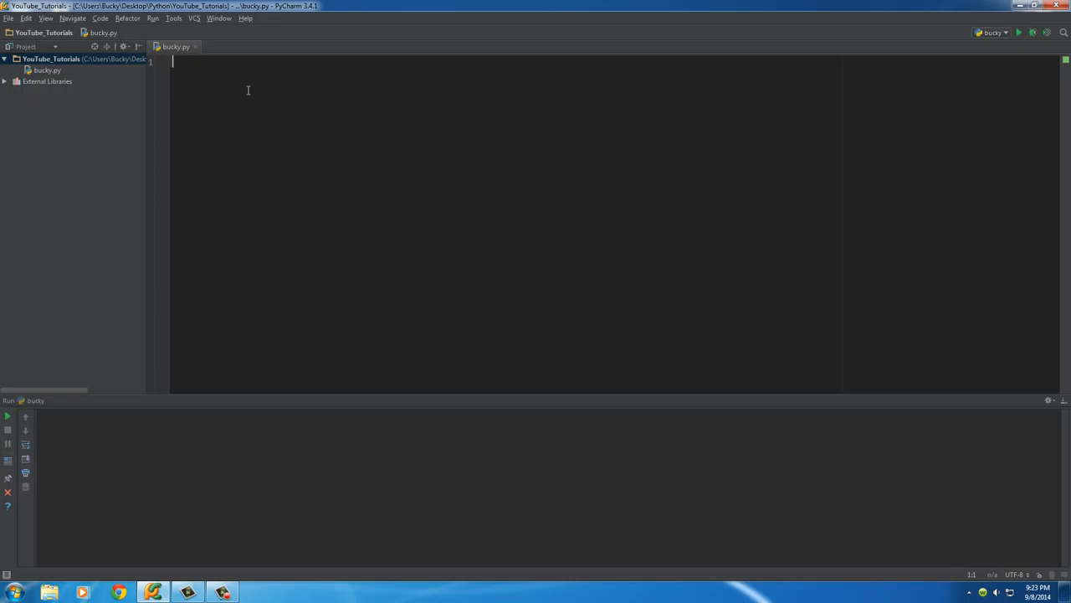
mouse_move(272, 136)
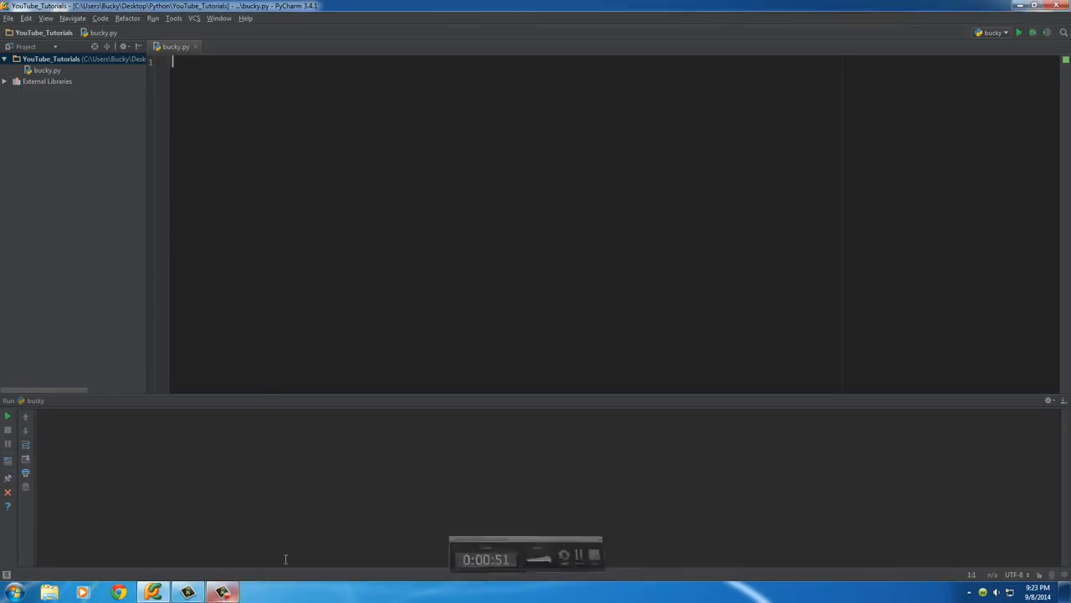
mouse_move(409, 239)
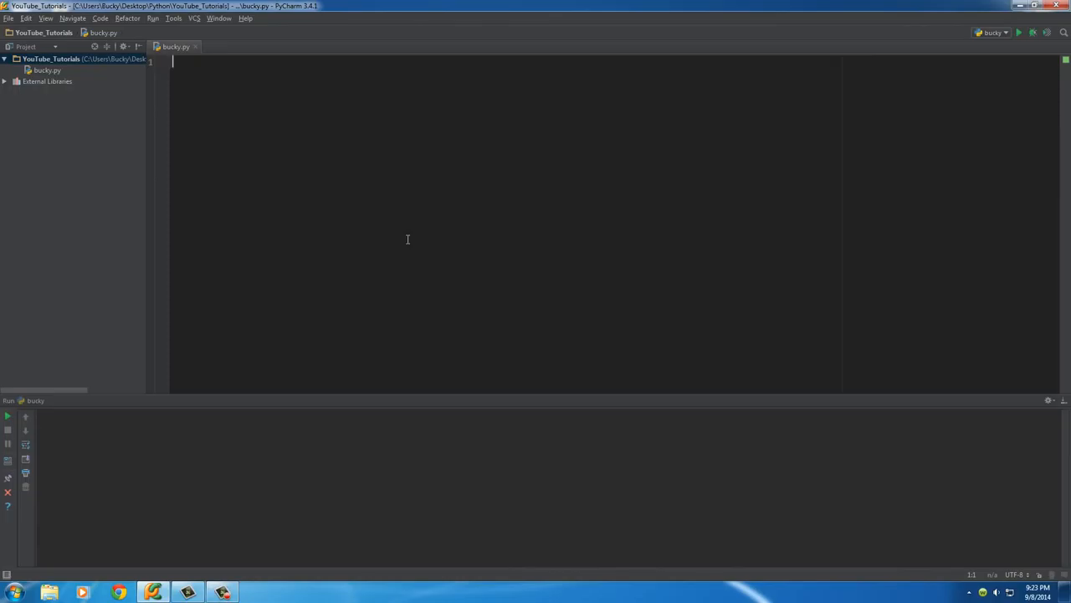
Declare 'class Enemy:' with the class attribute life = 3 inside it
type("class")
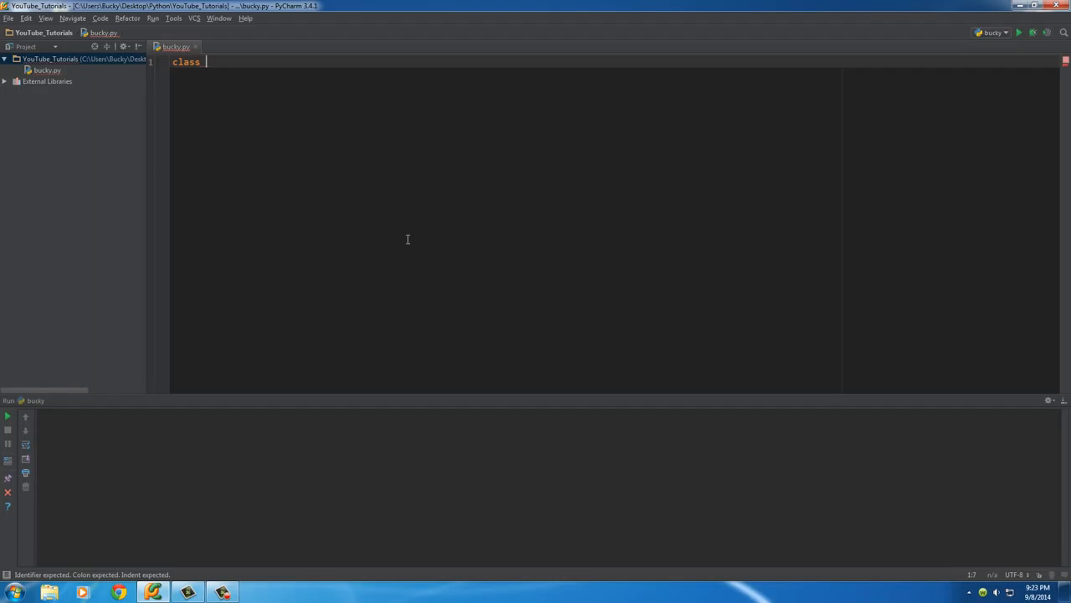
type("Enemy")
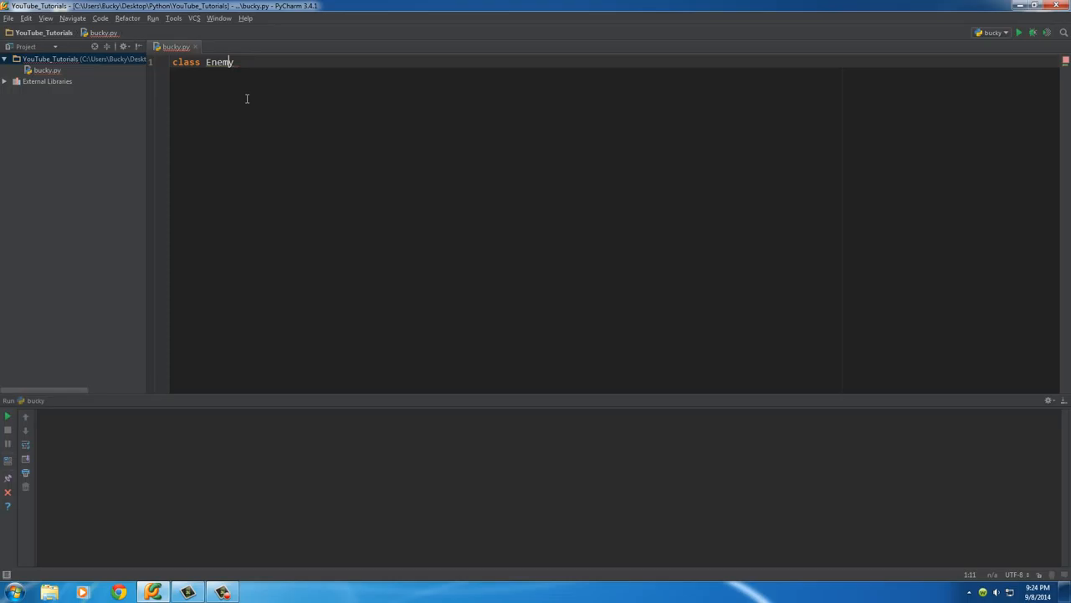
mouse_move(268, 62)
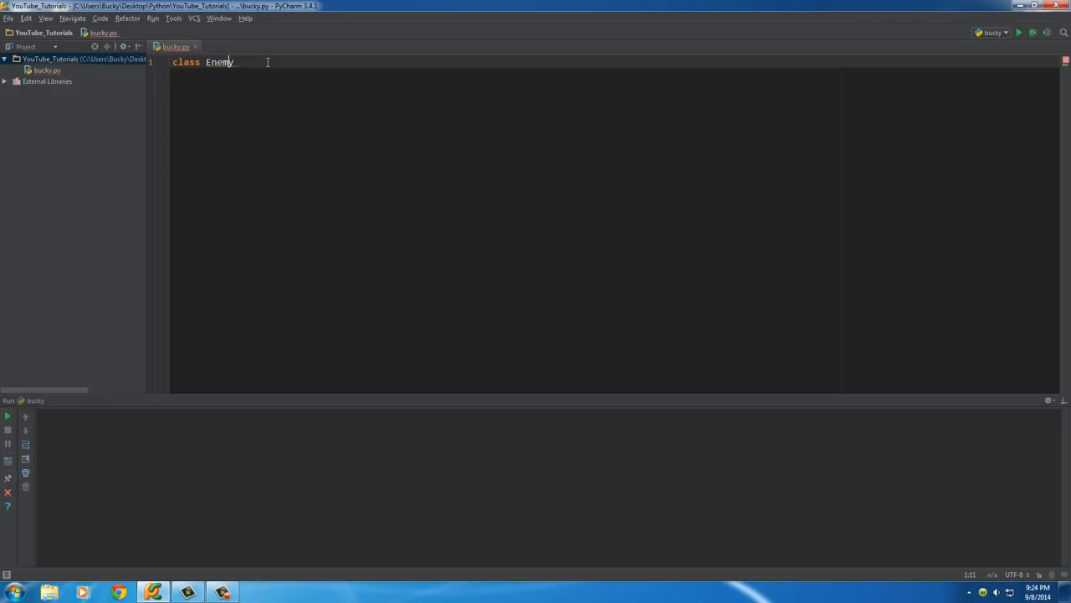
mouse_move(295, 164)
type(":")
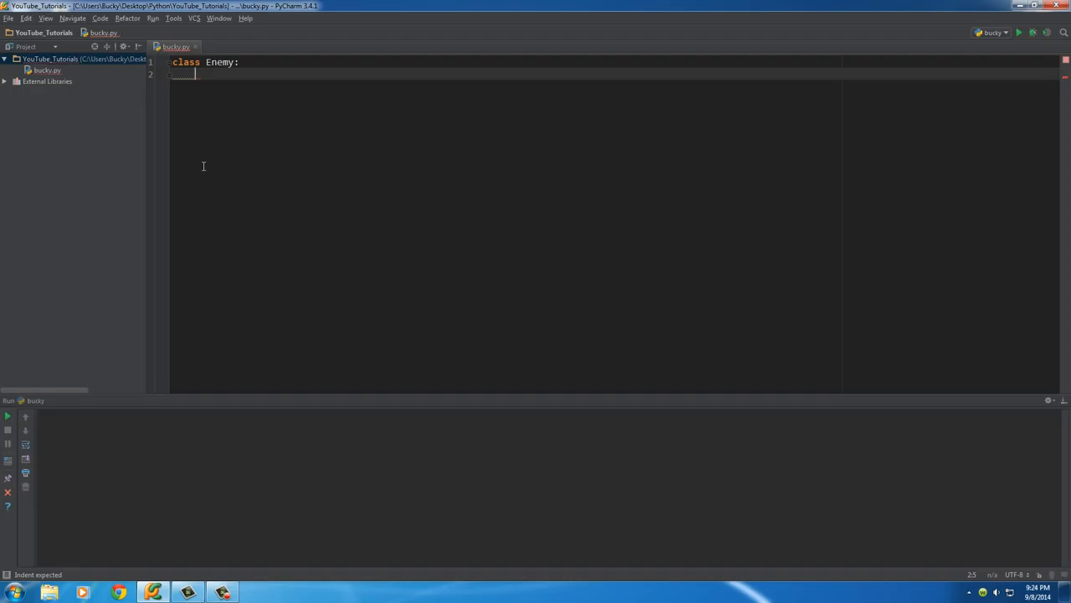
type("life")
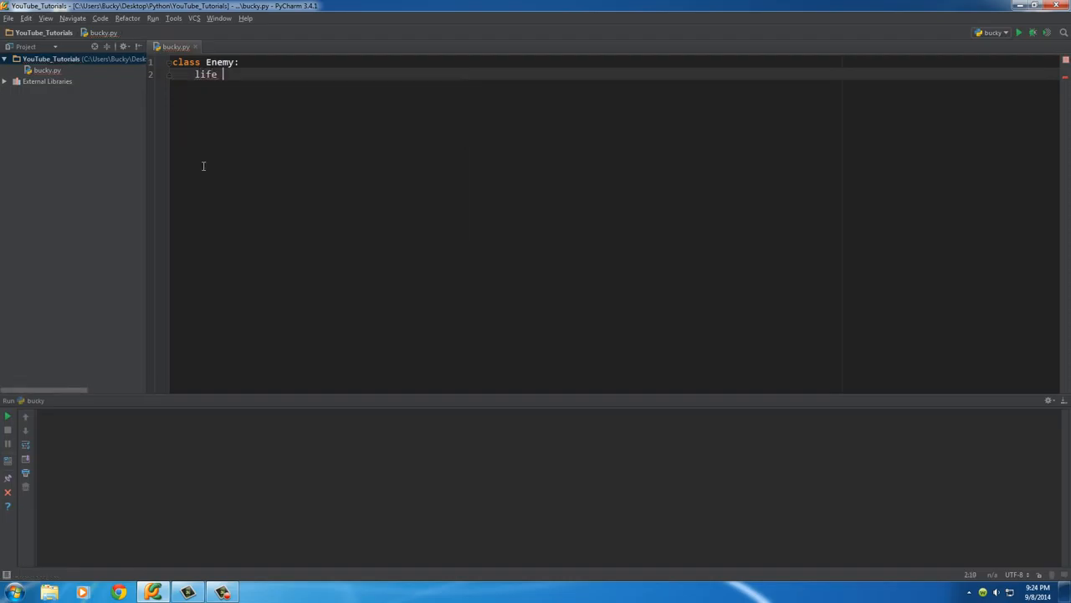
type("= 3")
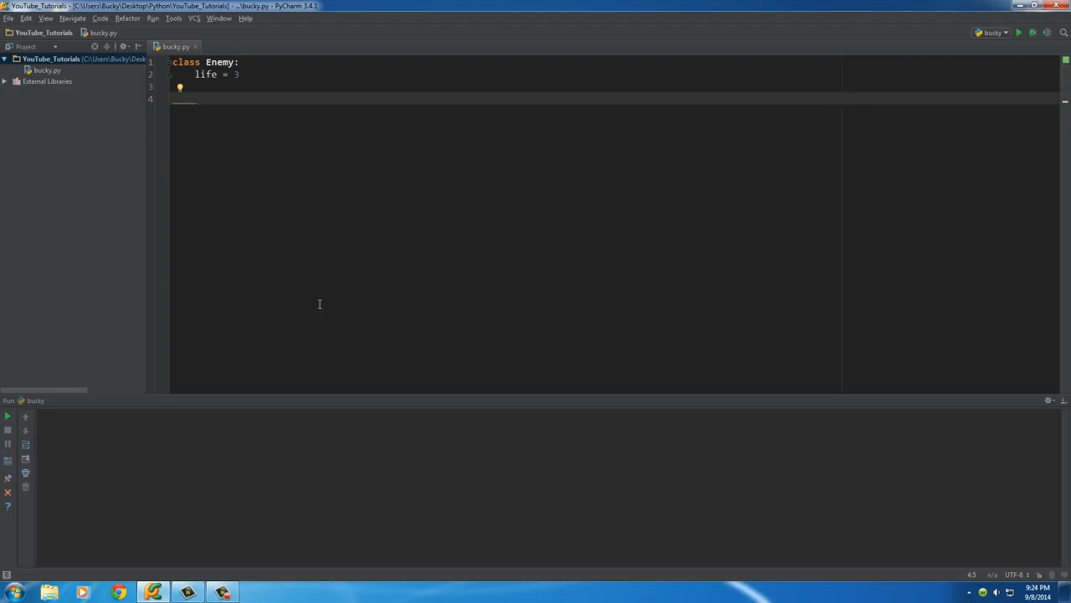
Add the method header 'def attack(self):' below life = 3 inside the class
type("def")
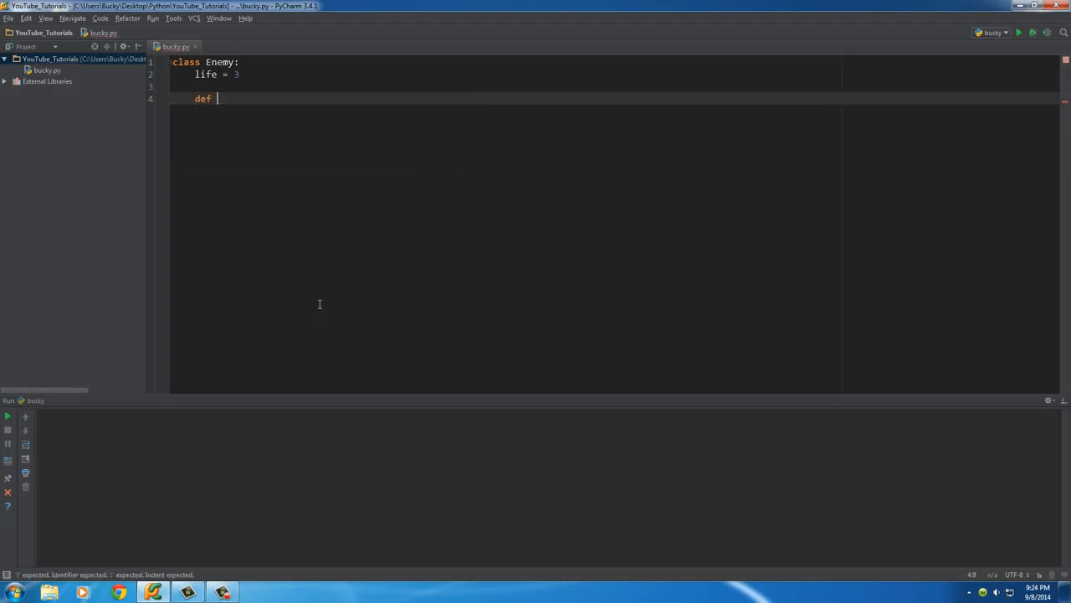
type("attack")
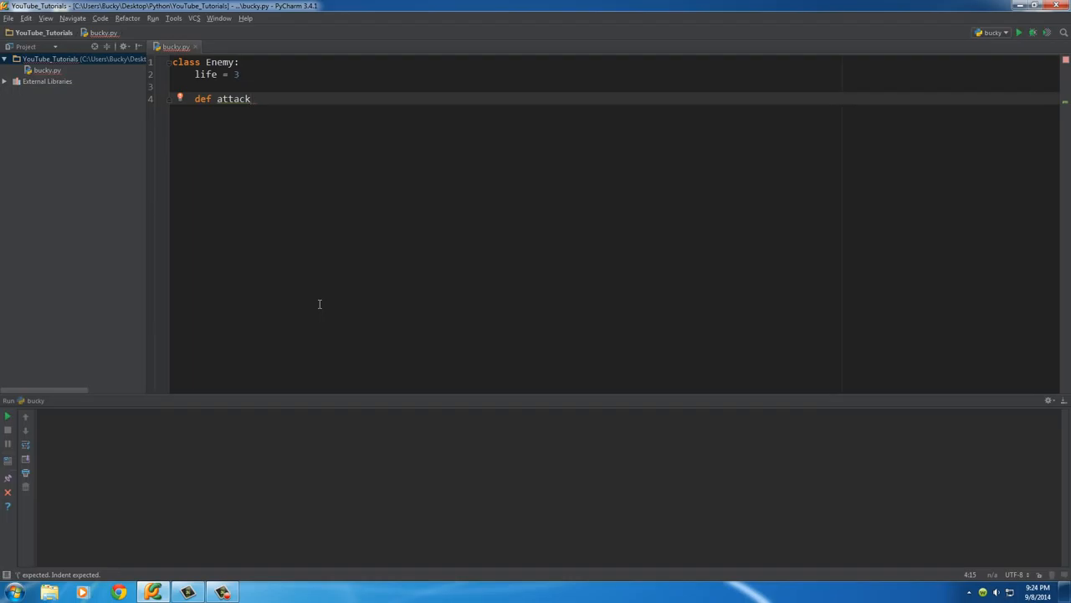
type("(self):")
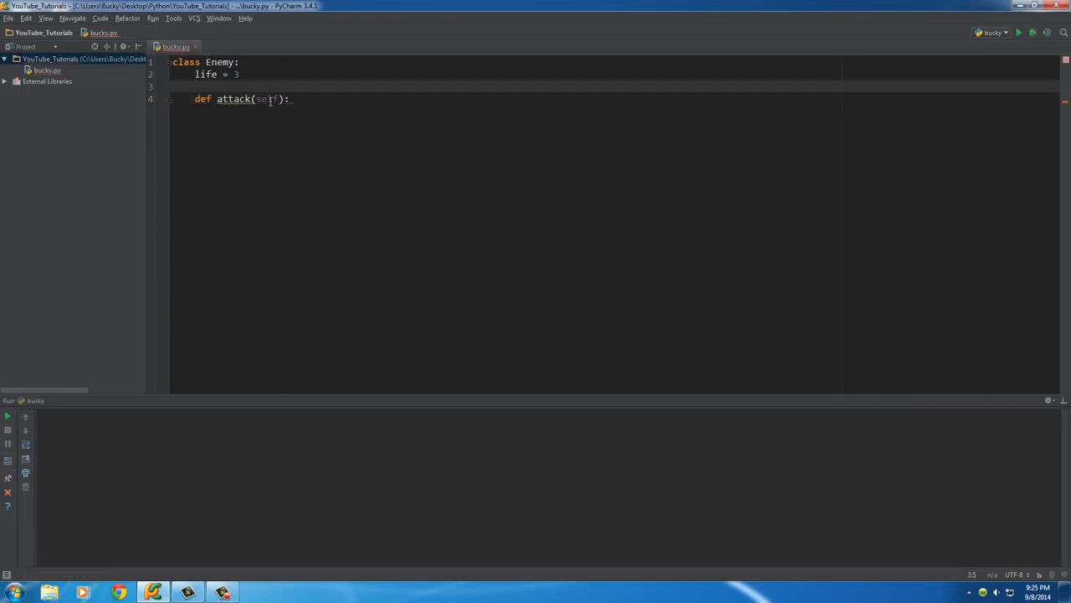
double_click(268, 99)
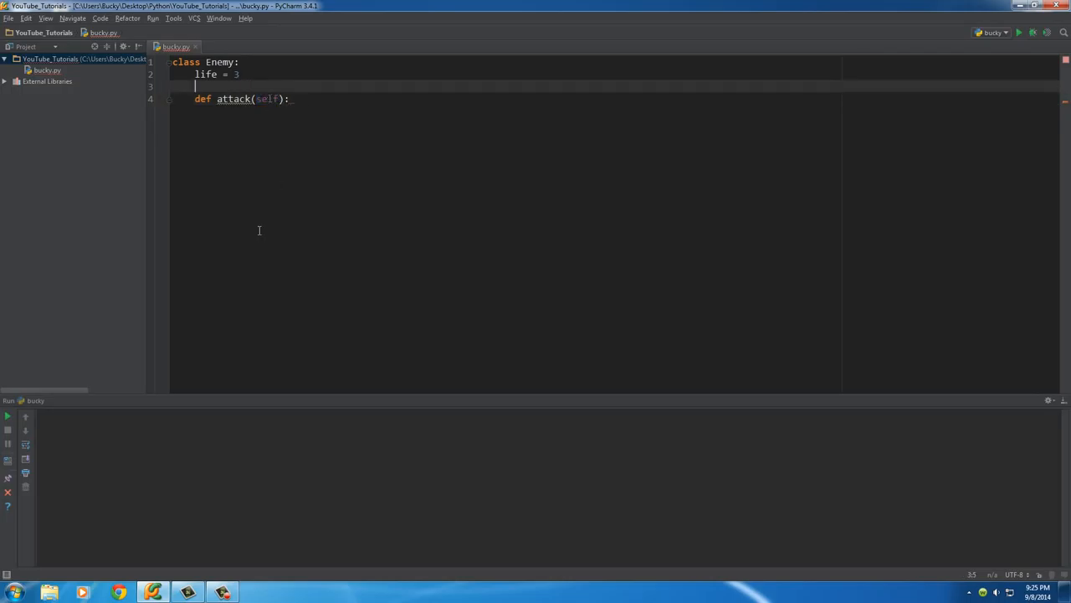
mouse_move(248, 261)
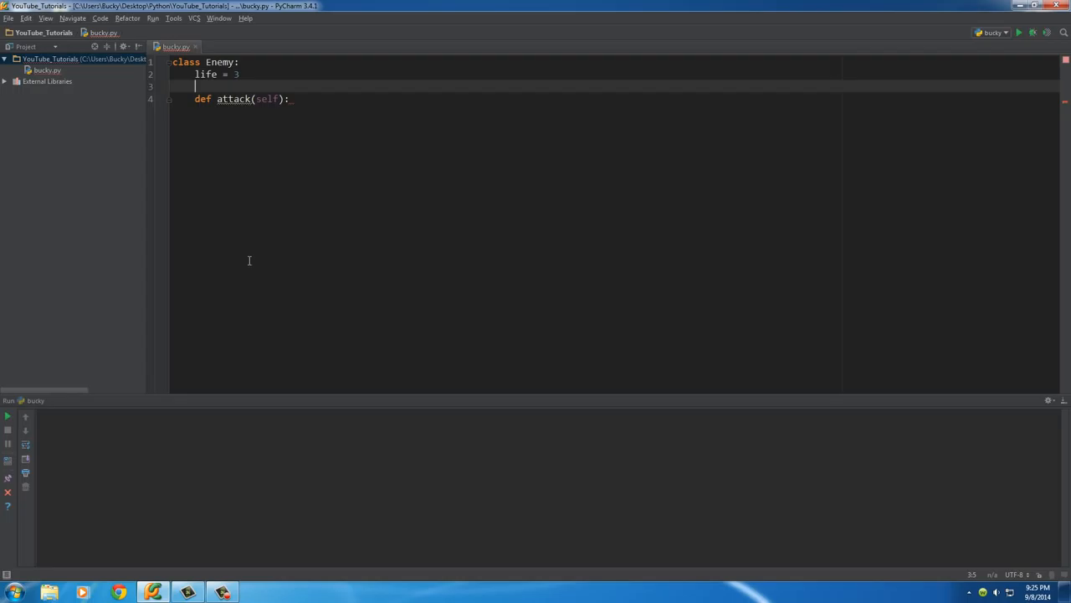
mouse_move(276, 120)
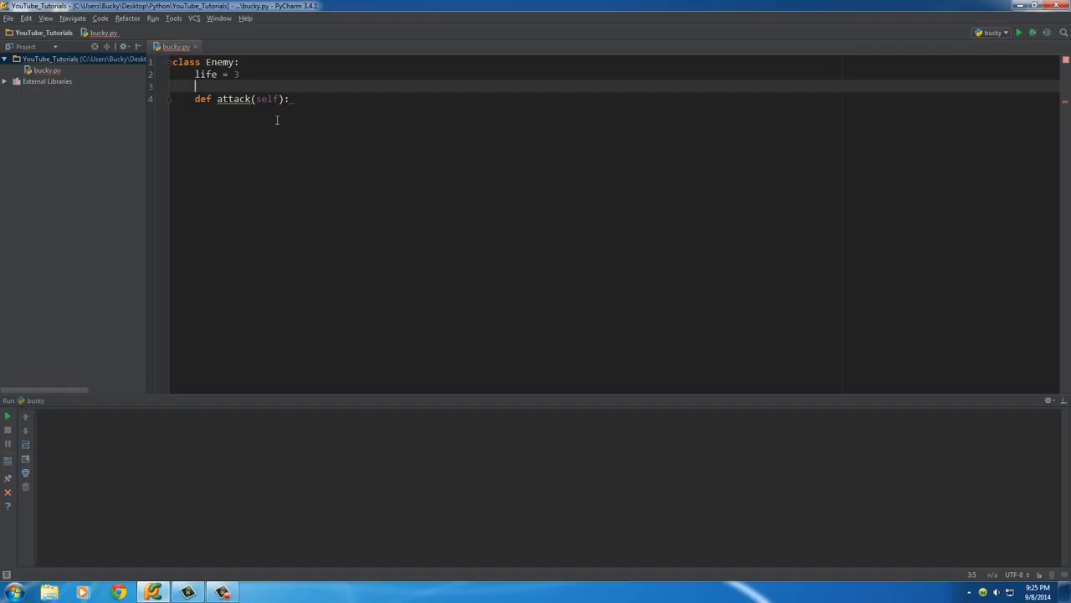
double_click(266, 99)
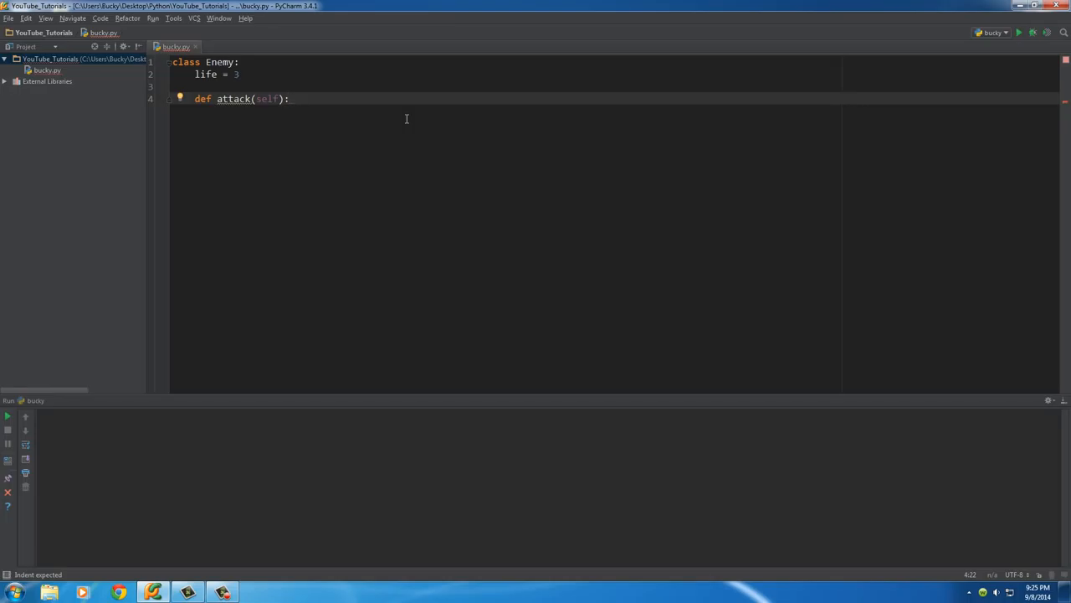
double_click(233, 99)
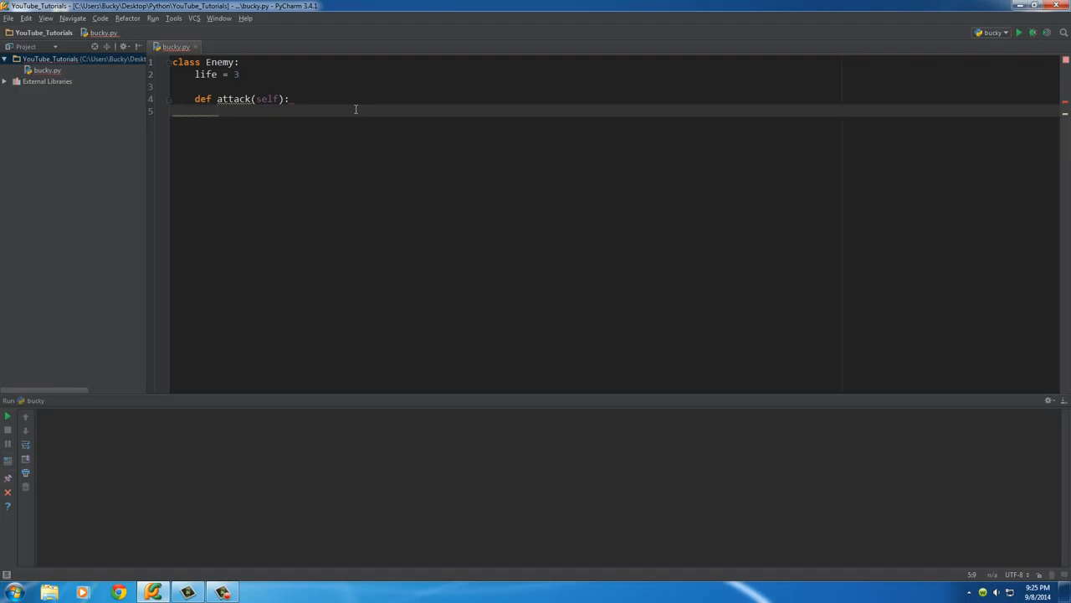
Fill attack's body with print('ouch!') and self.life -= 1
type("print()")
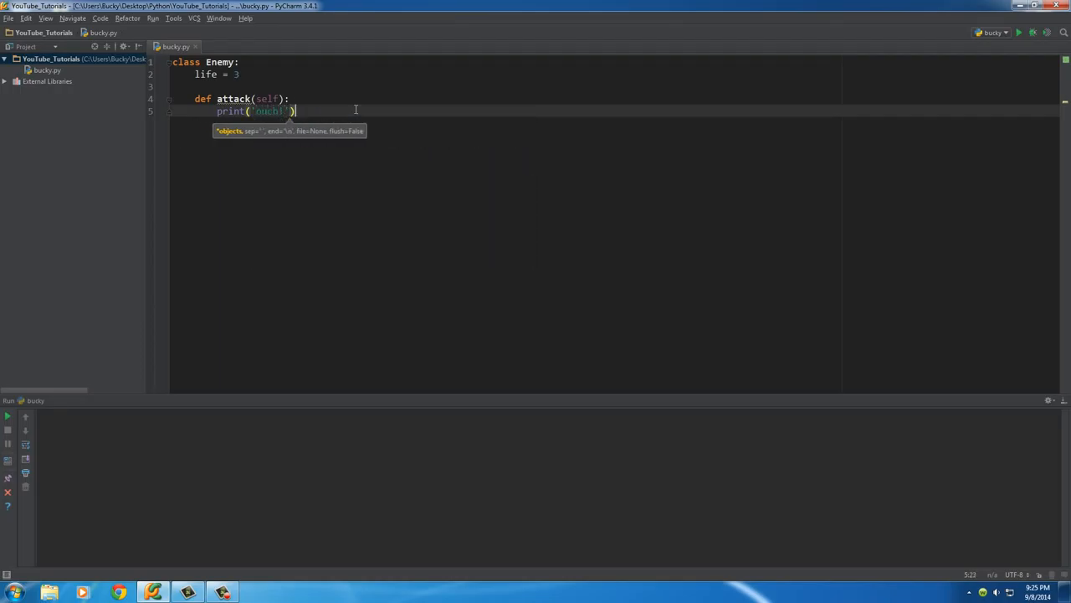
key("Enter")
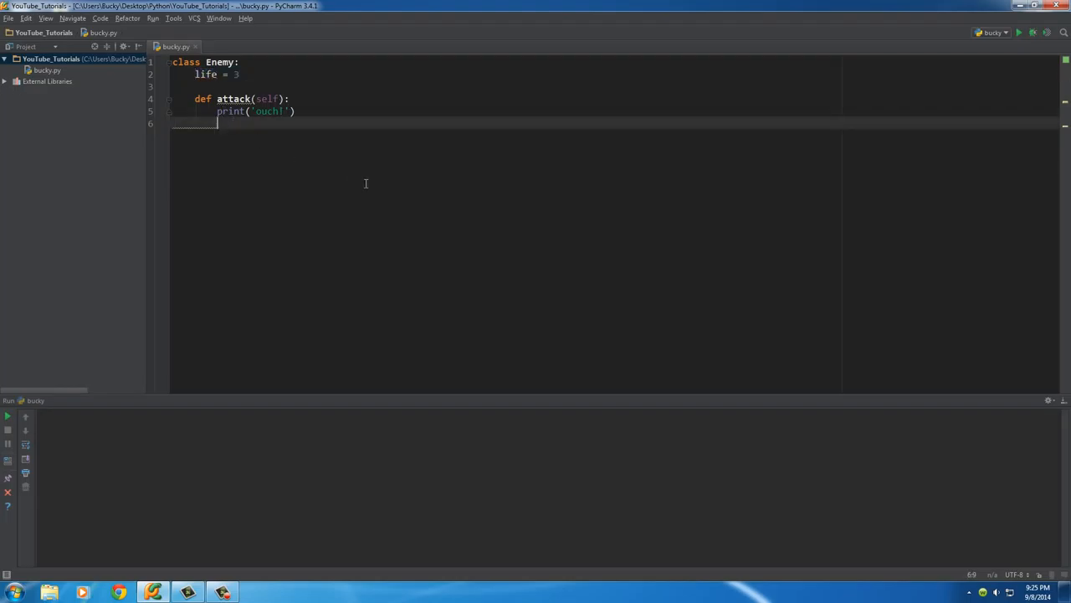
type("life -= 1")
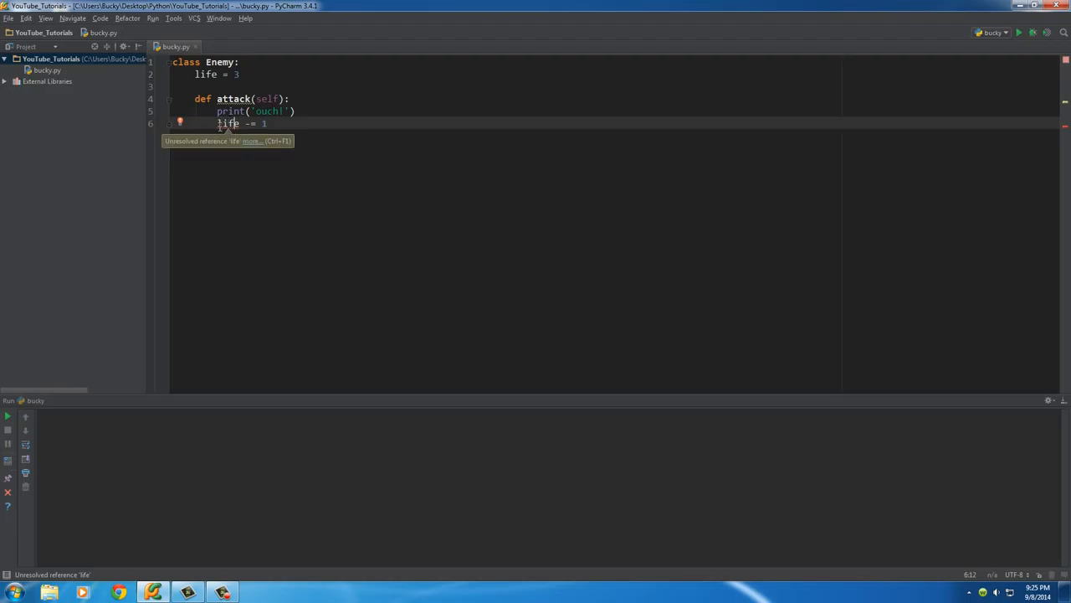
type("self.")
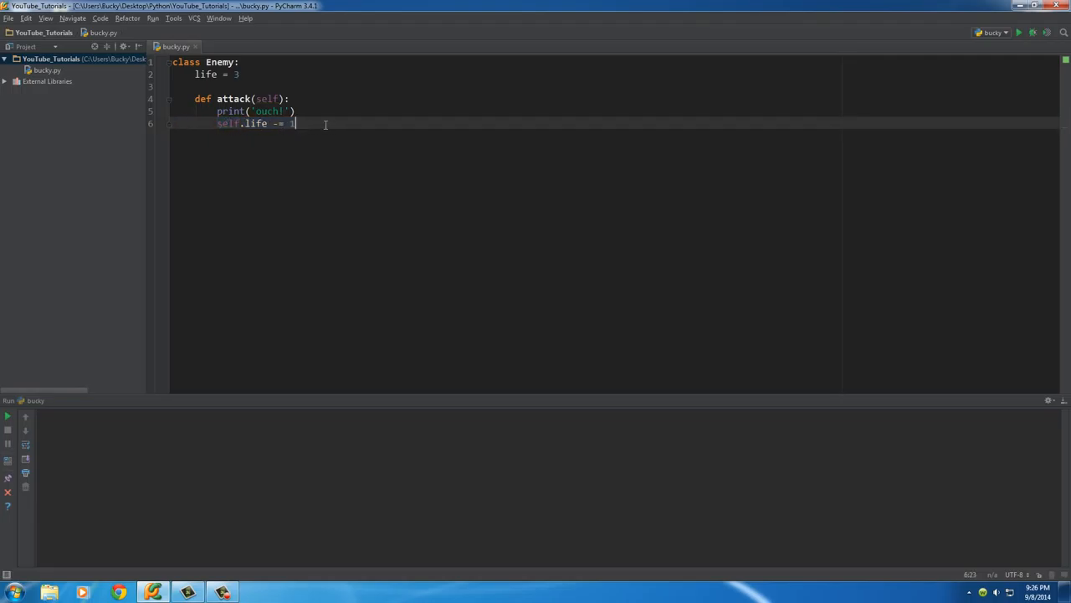
double_click(255, 124)
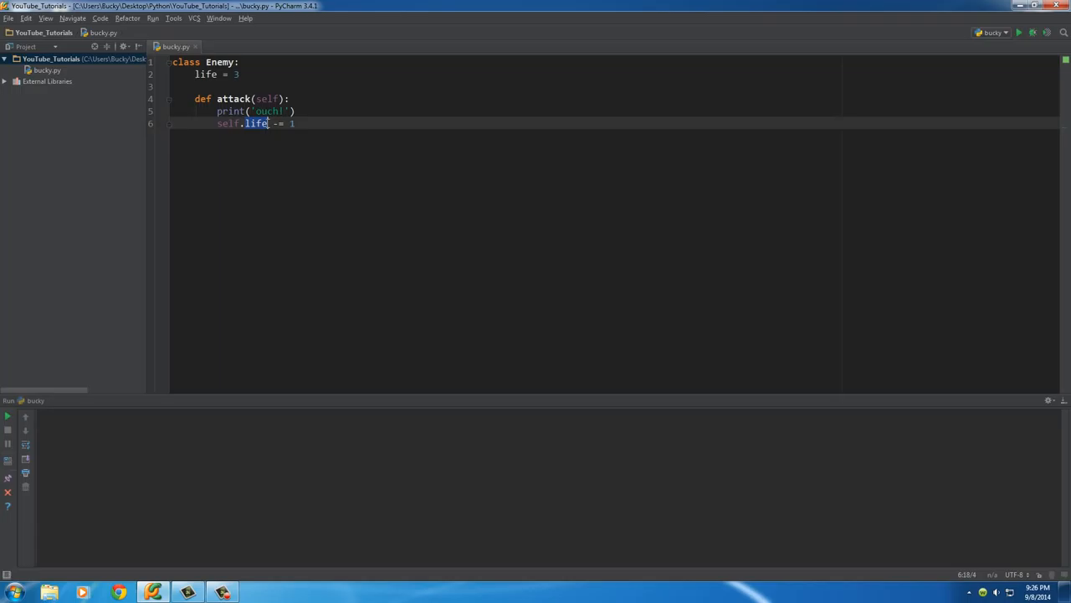
key("Enter")
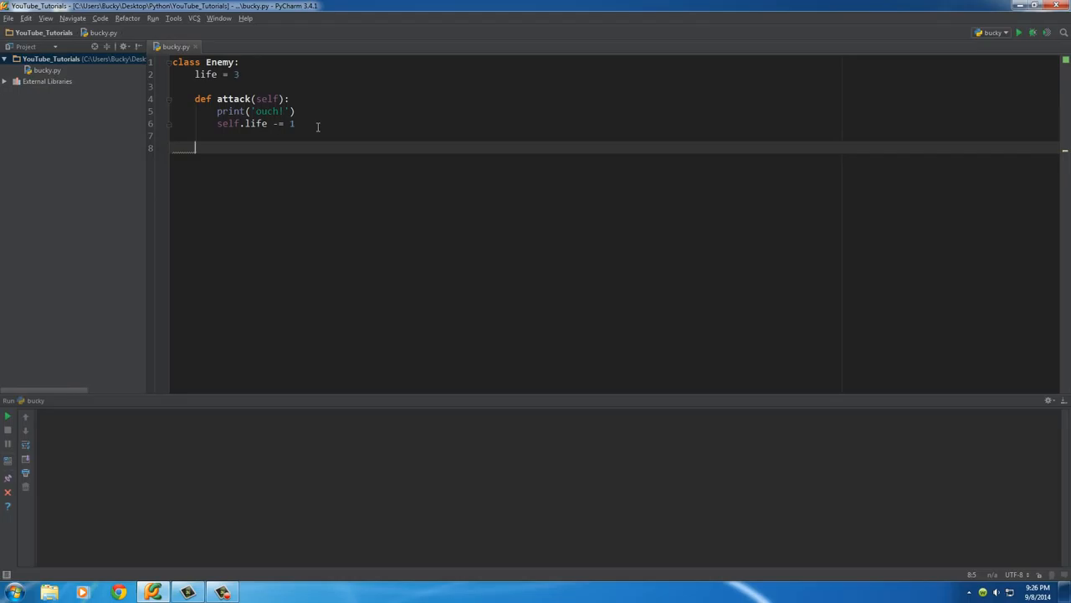
Define checkLife(self) beginning with the condition if self.life <= 0:
type("def checkLife")
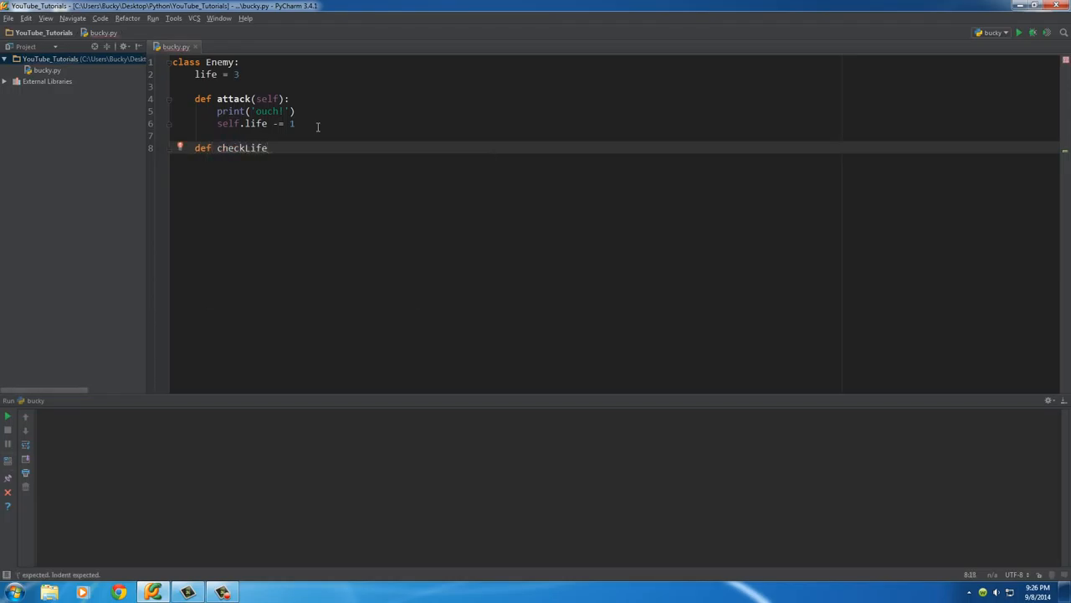
type("(self):")
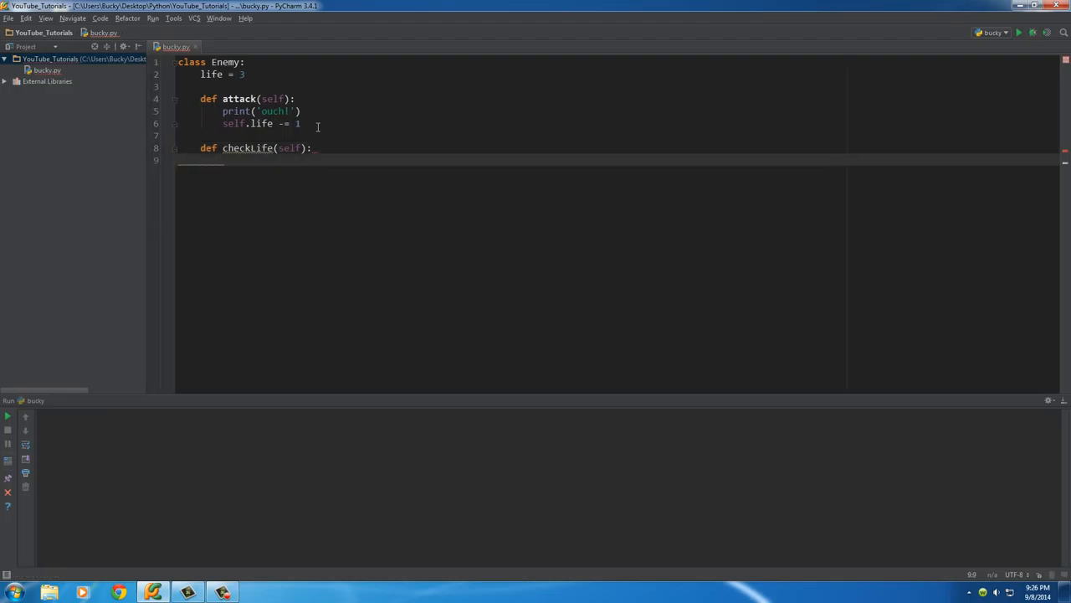
type("if")
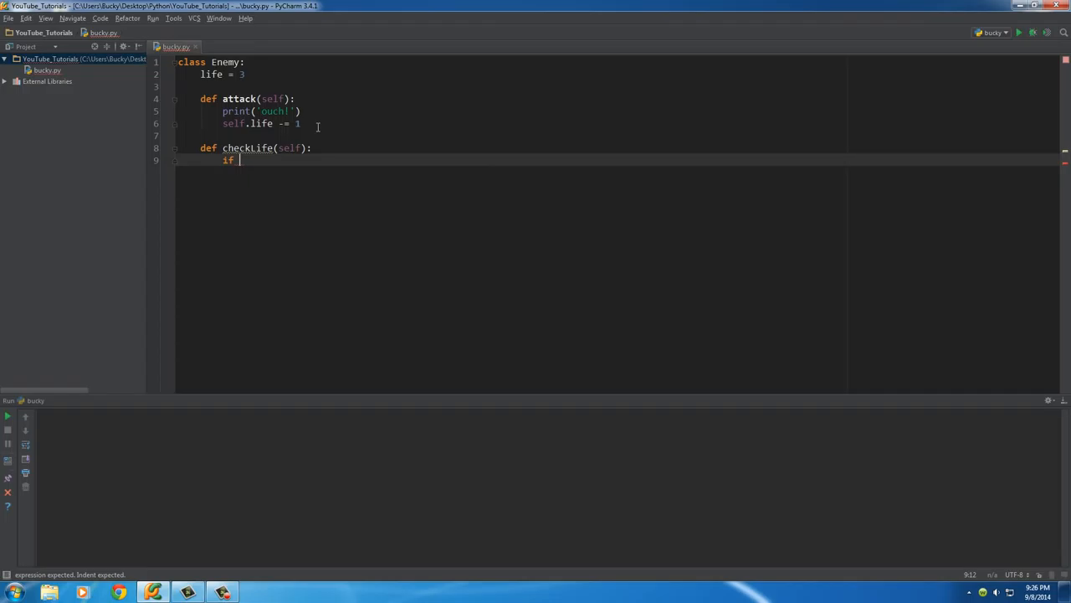
type("self.")
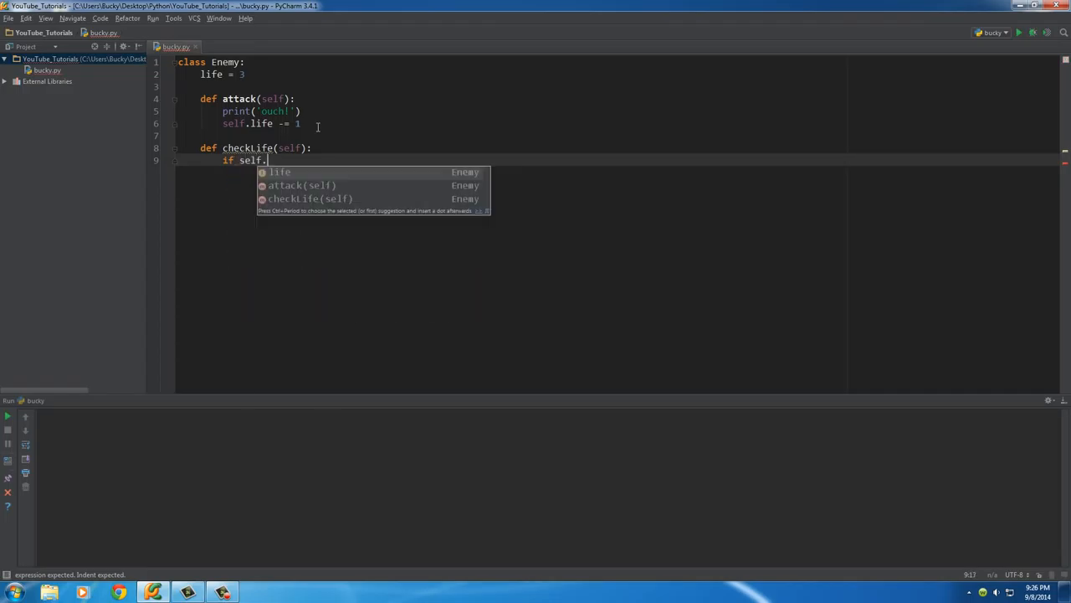
type("life")
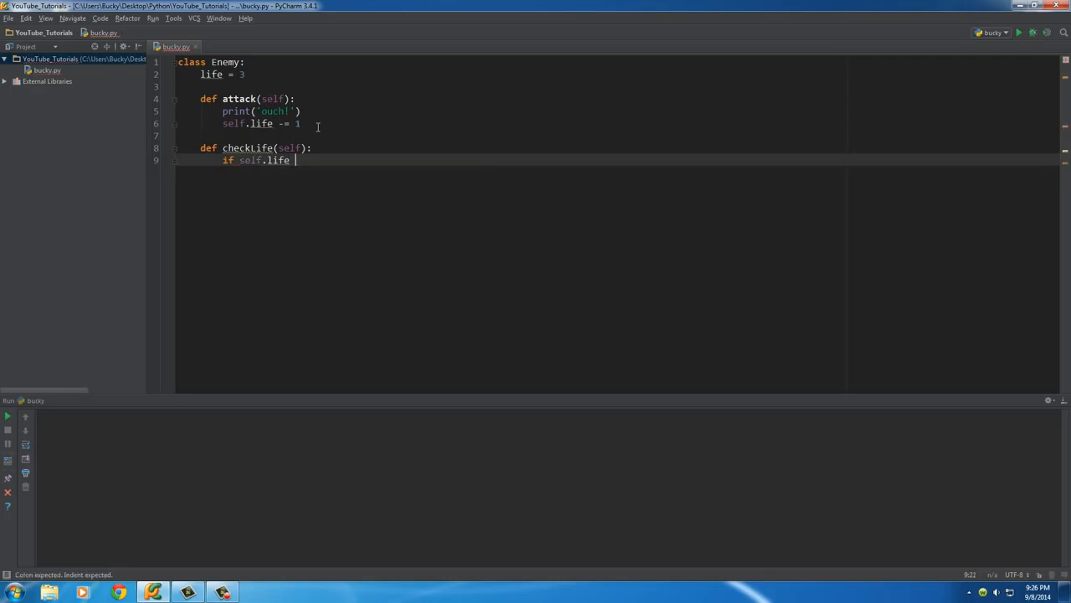
type("<= 0:")
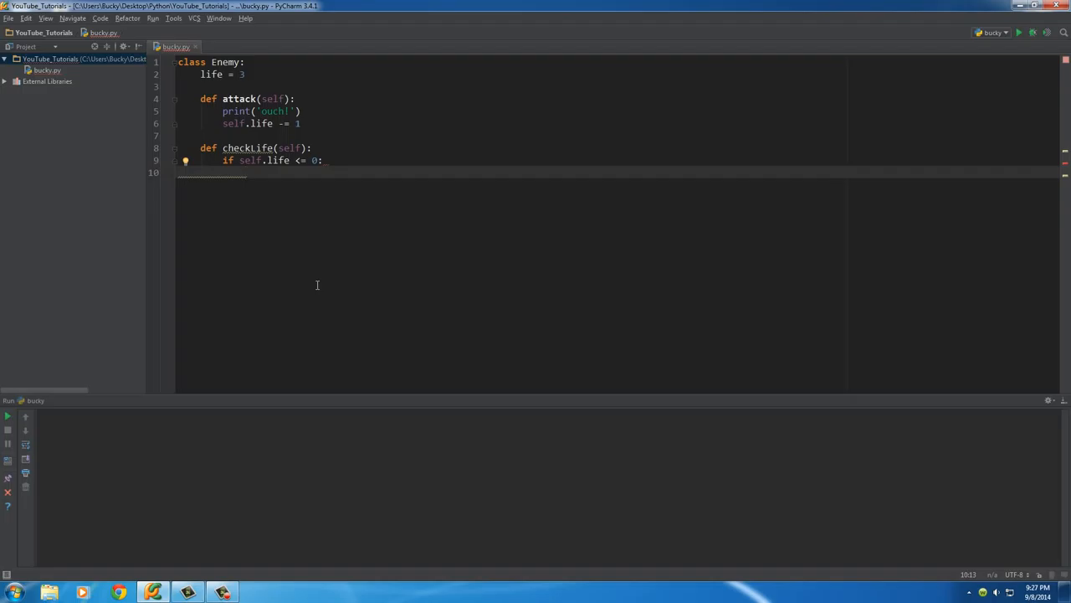
Under the if, print 'I am dead', then add an else branch
type("print(")
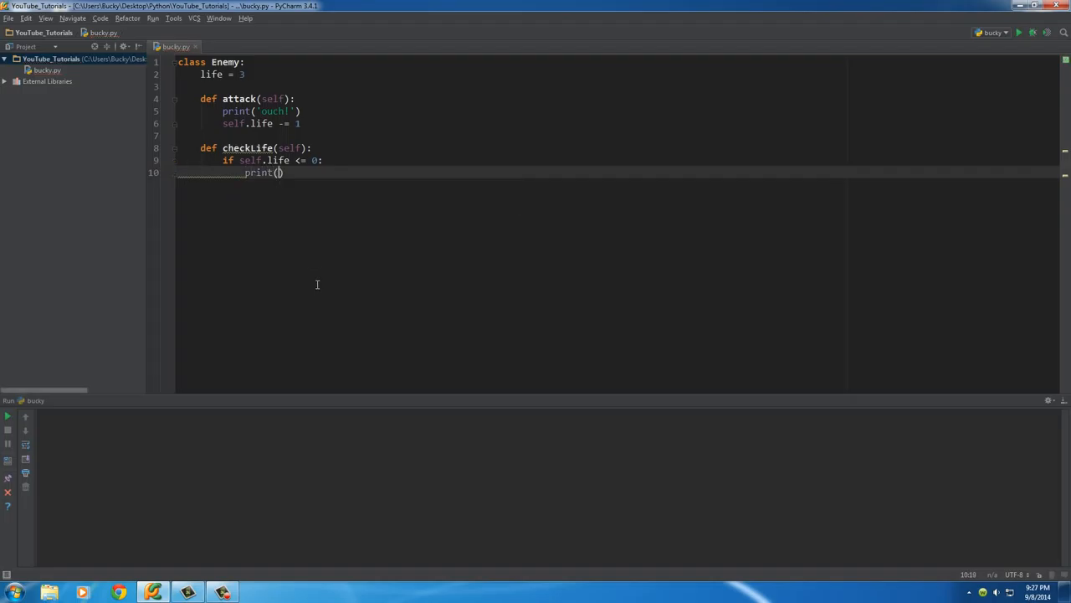
type("'")
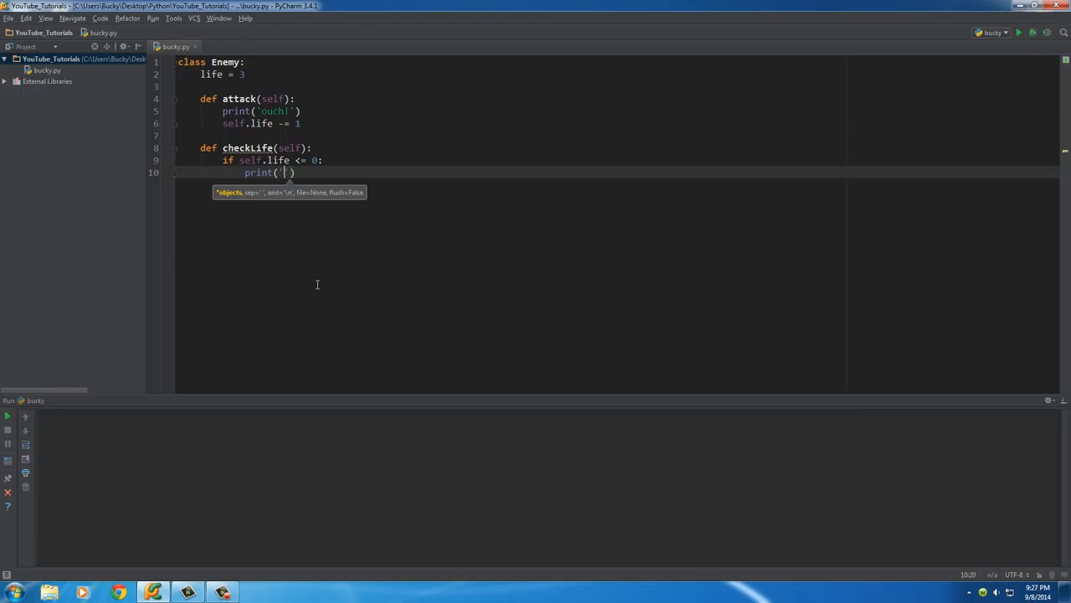
type("I am dead")
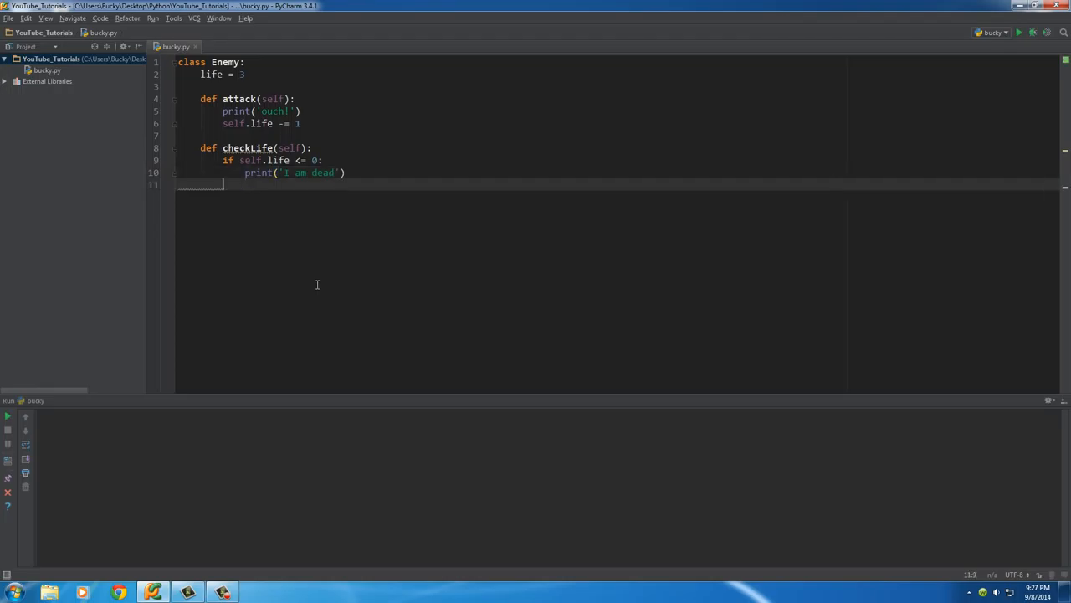
type("else:")
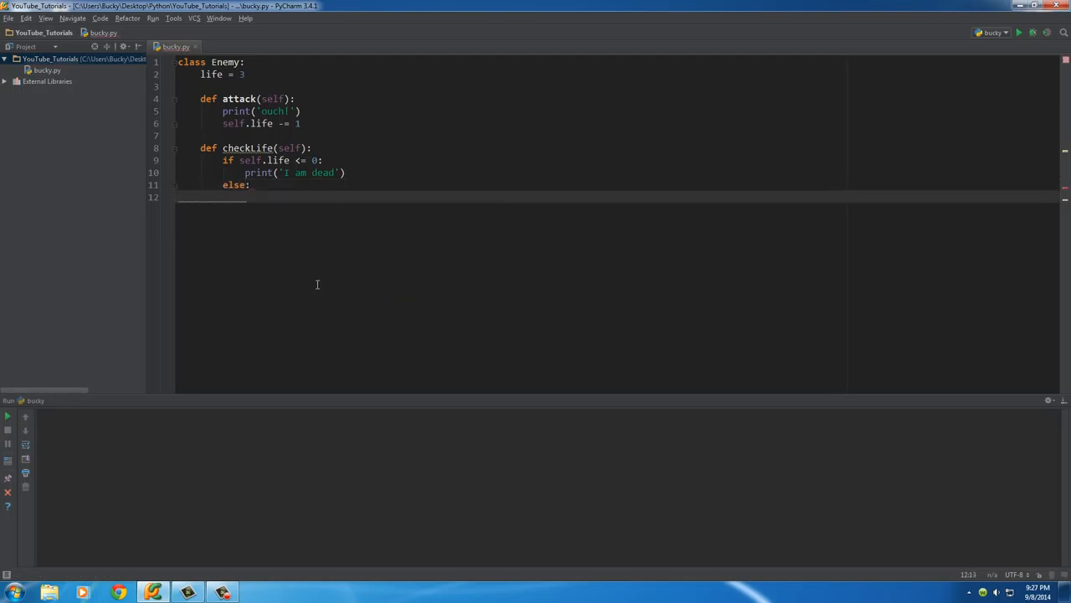
In the else branch, print str(self.life) + "life" using the str autocomplete
type("print(")
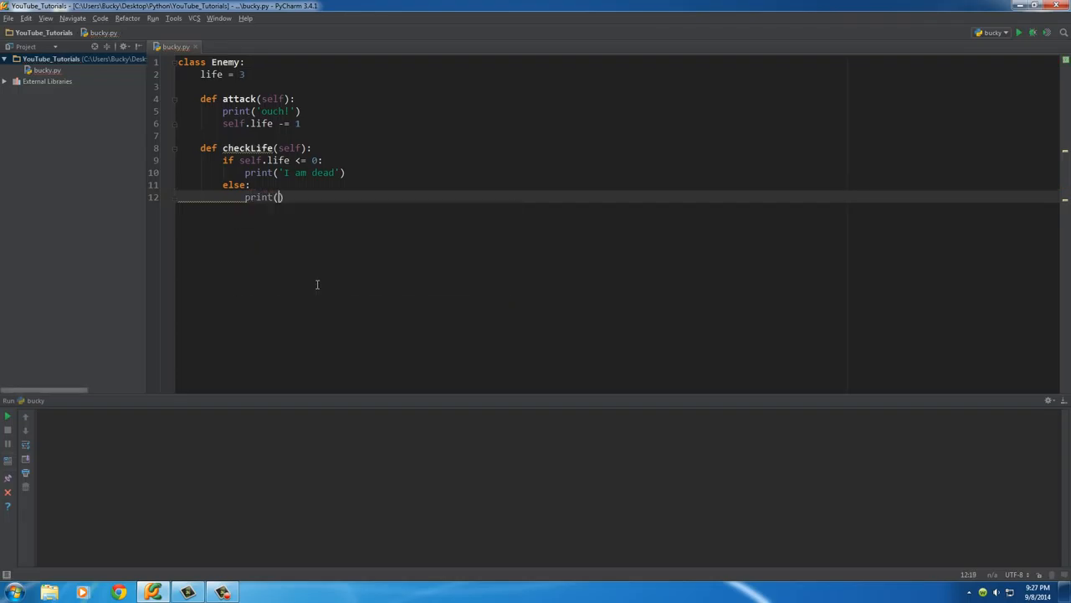
type("st")
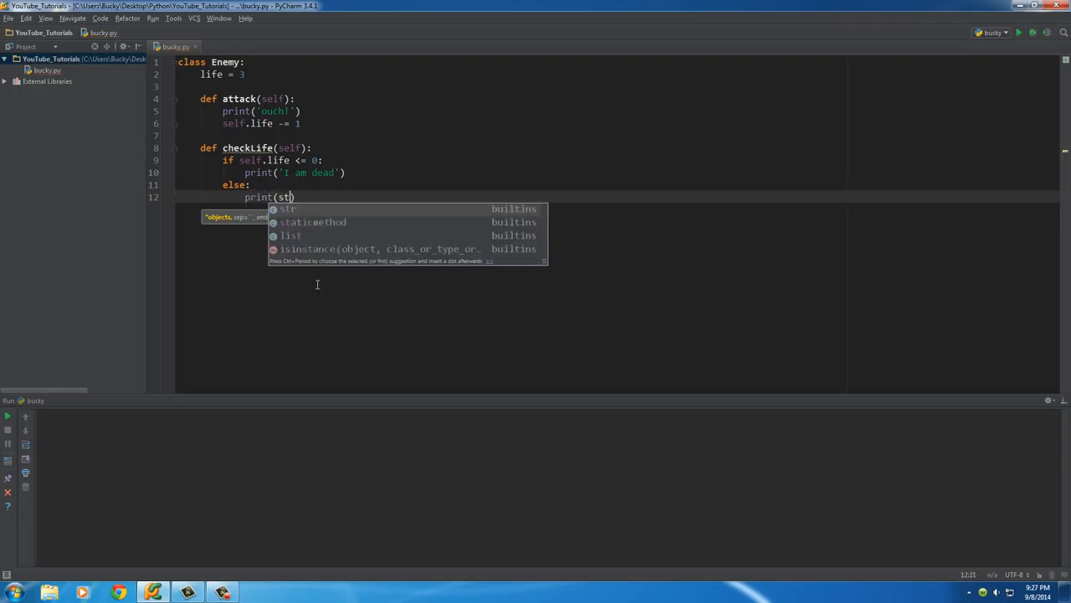
key("Tab")
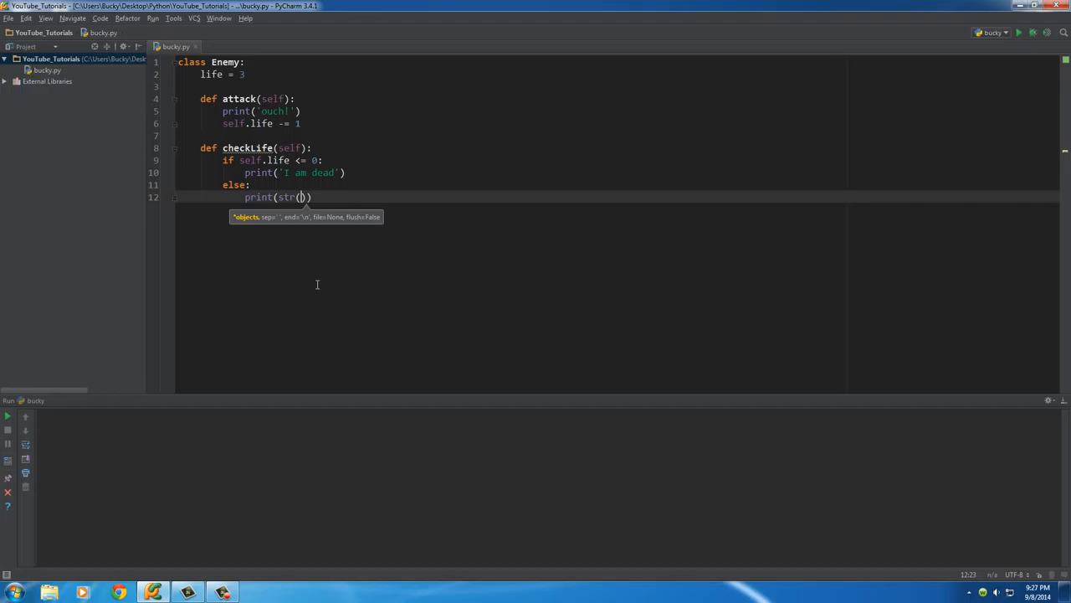
type("self.life")
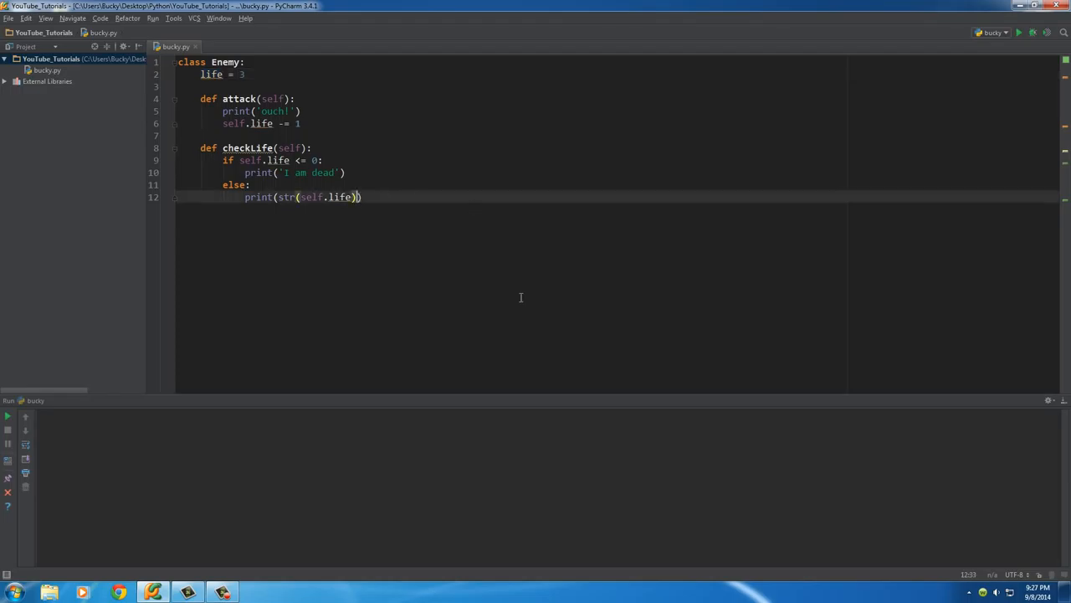
type("+")
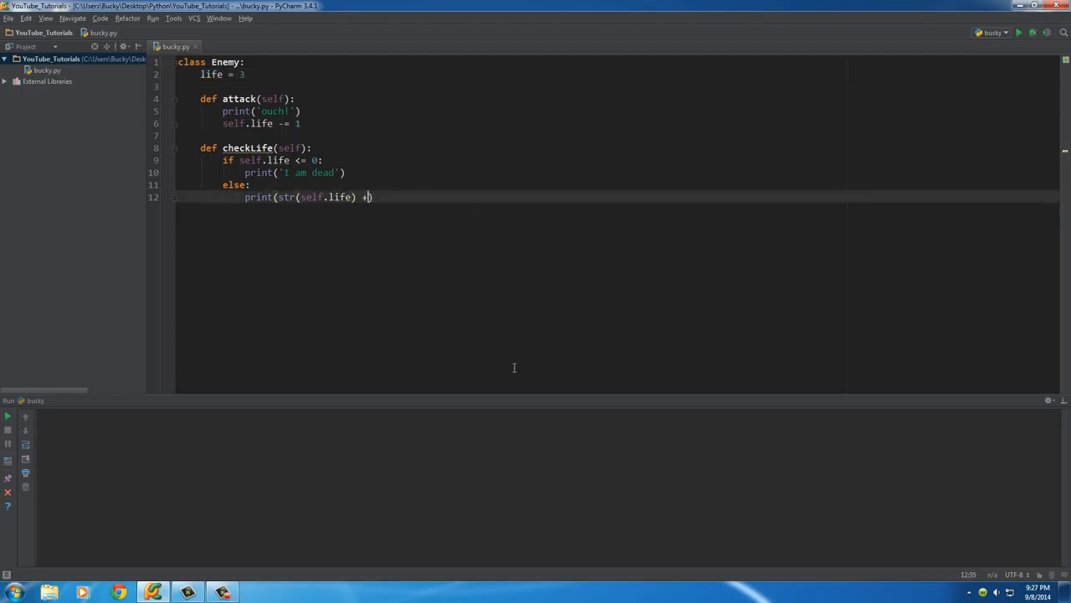
type("\"life\"")
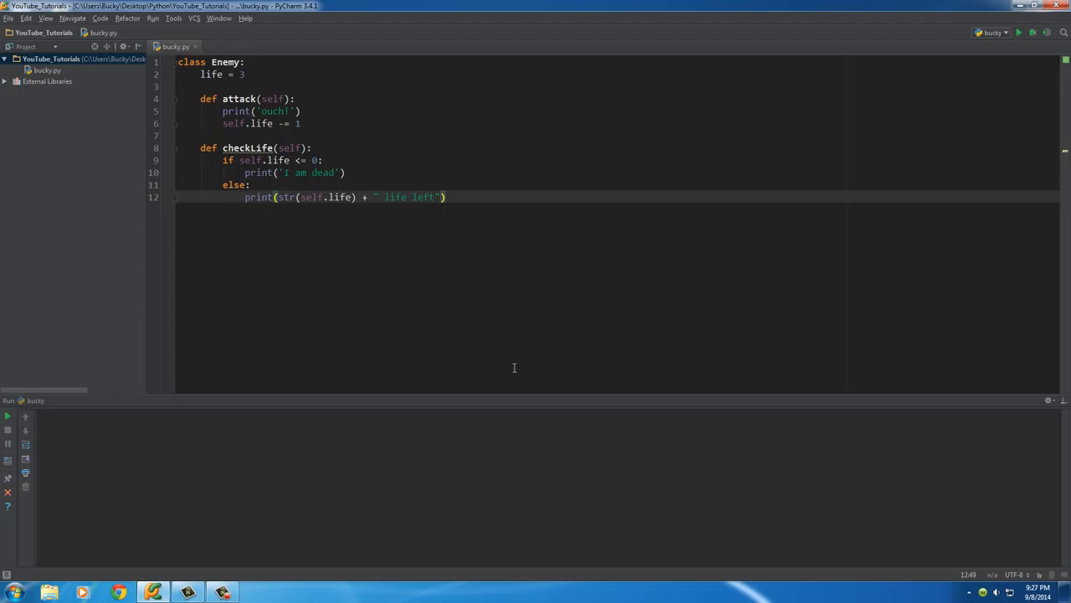
Finish the ' life left' message line and start a new line below the class
key("Enter")
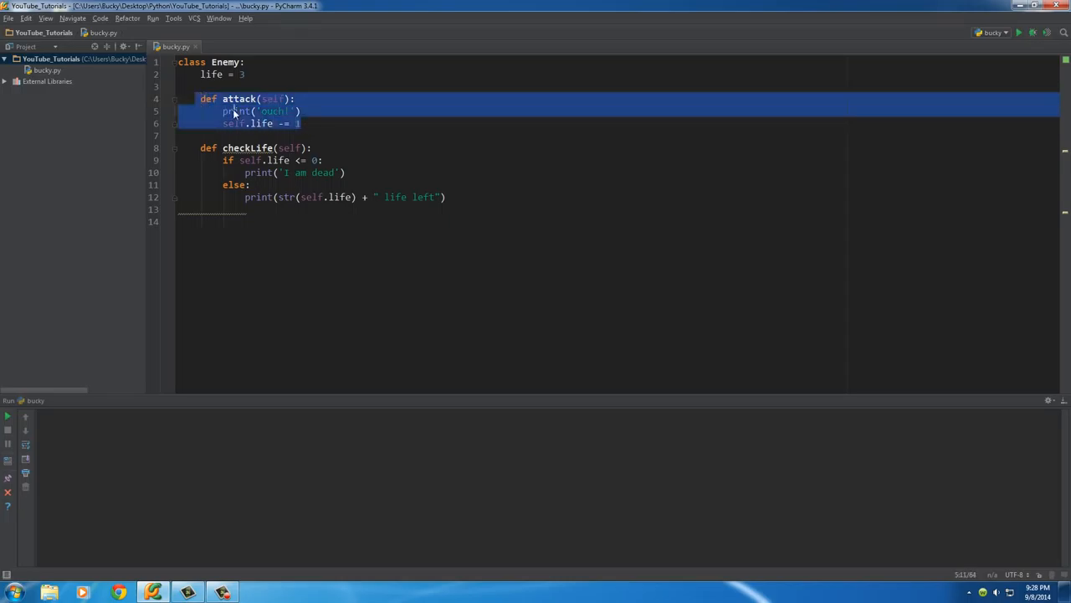
left_click(238, 147)
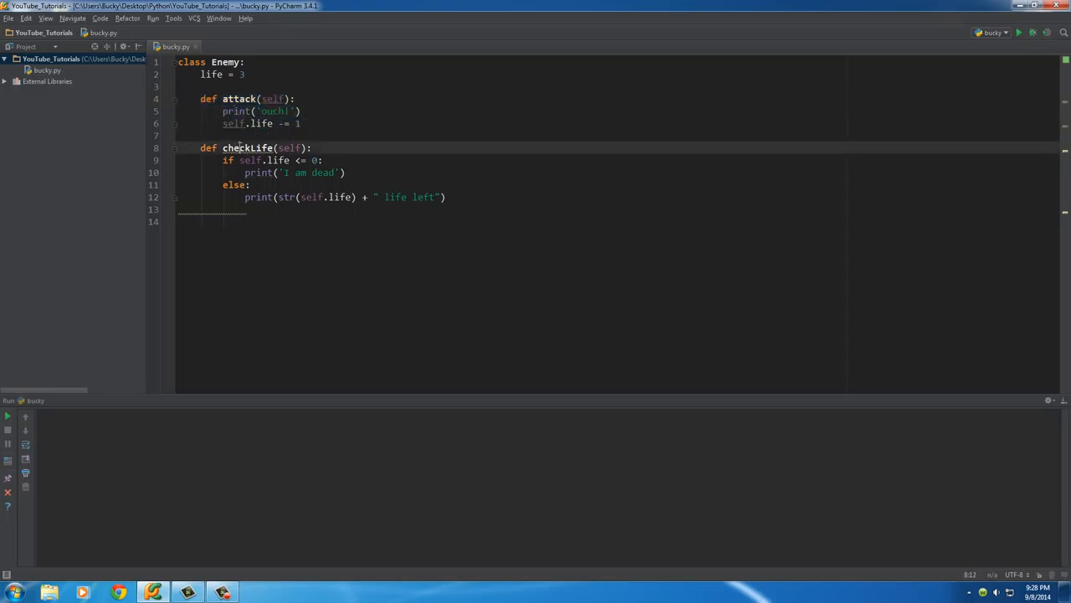
double_click(248, 147)
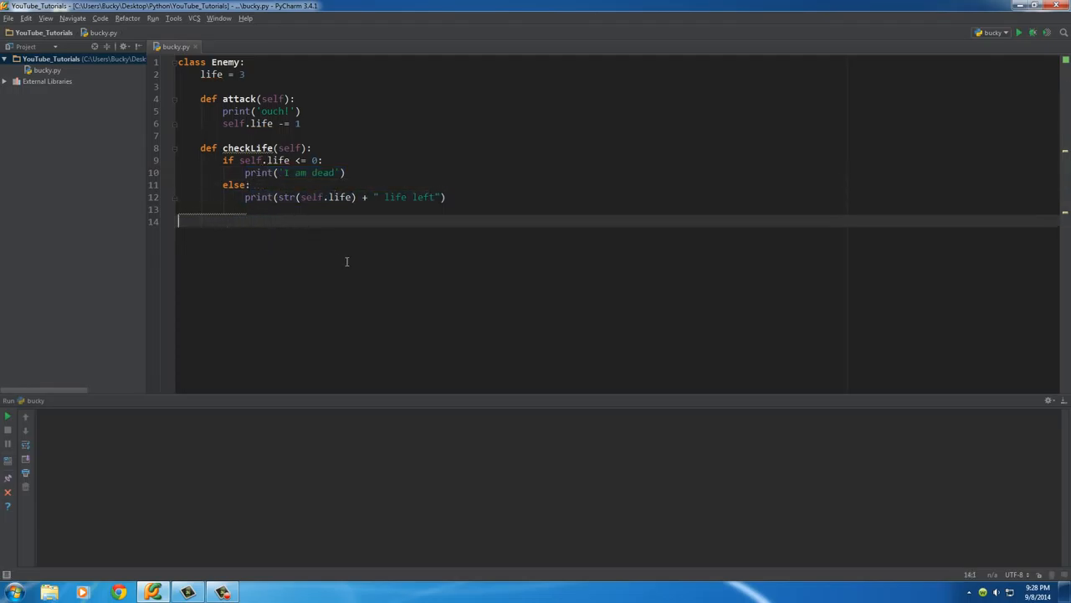
mouse_move(288, 265)
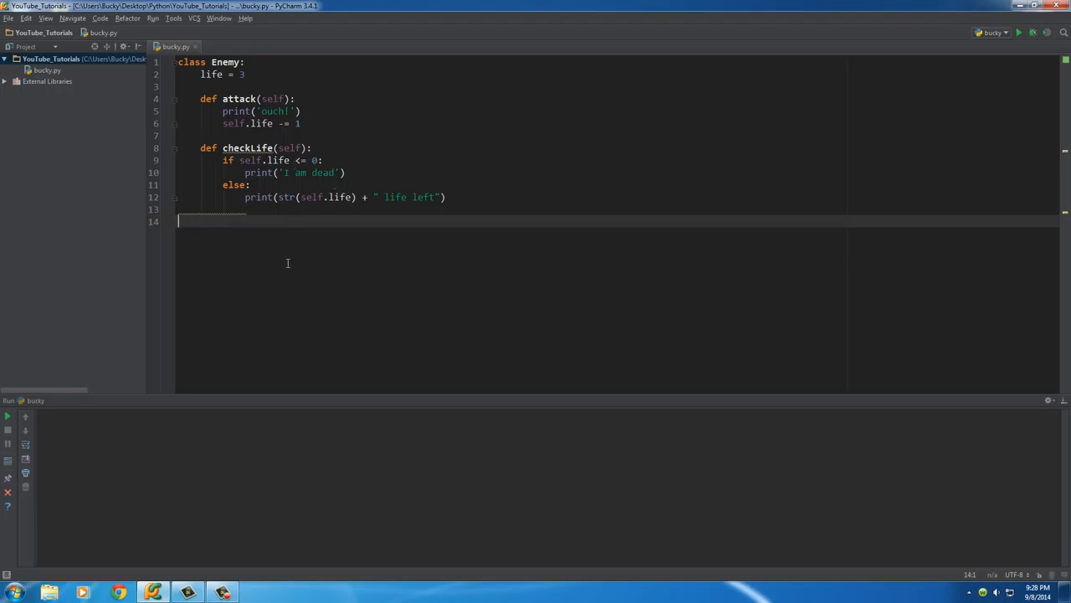
type("attack1")
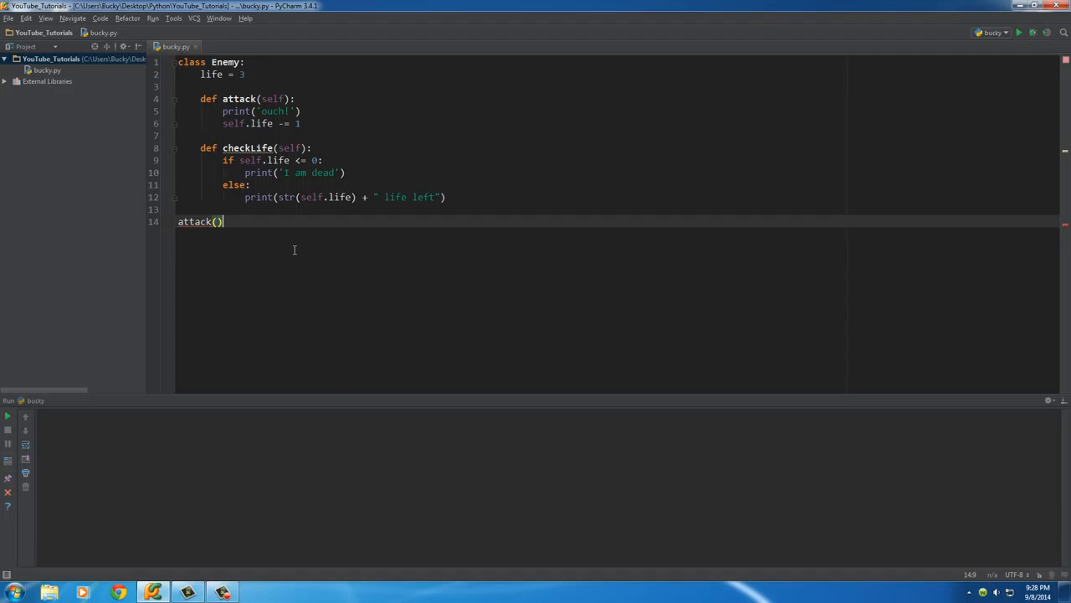
mouse_move(201, 222)
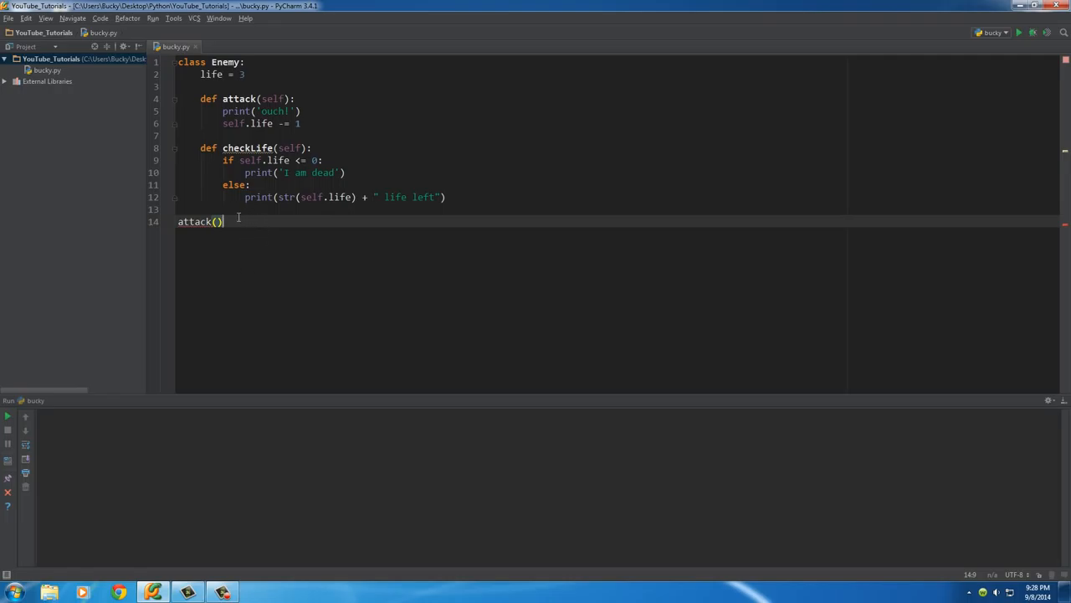
mouse_move(261, 197)
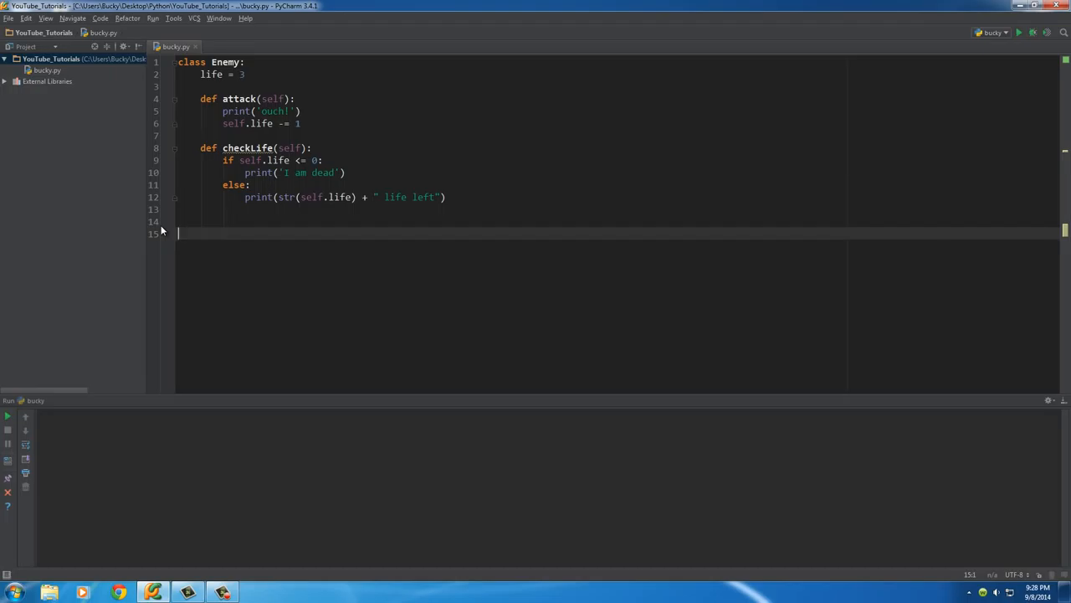
Create an instance with enemy1 = Enemy() below the class and start a new line
type("enem")
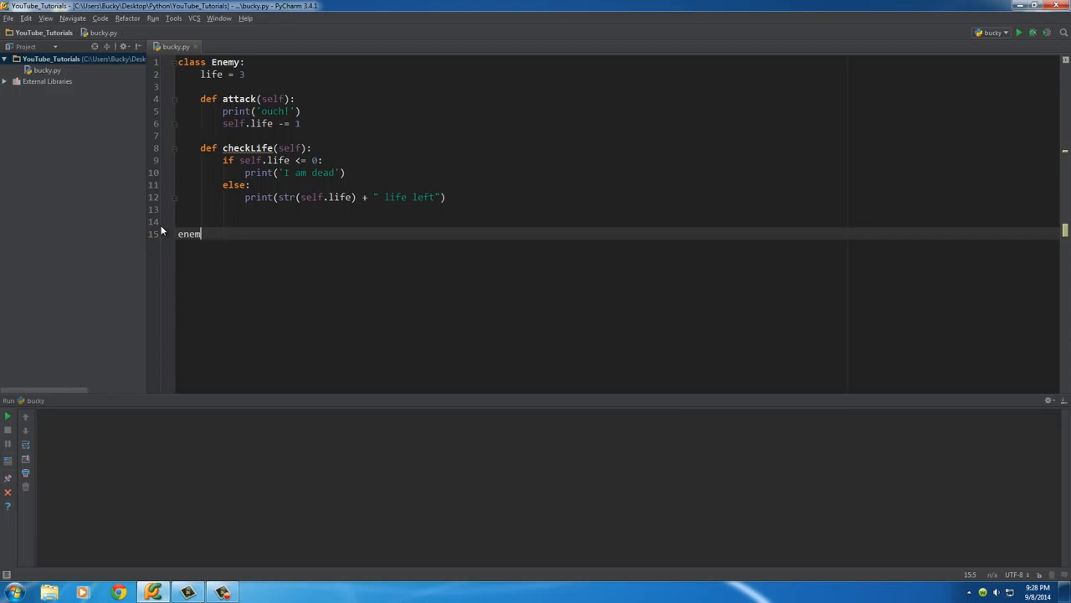
type("y")
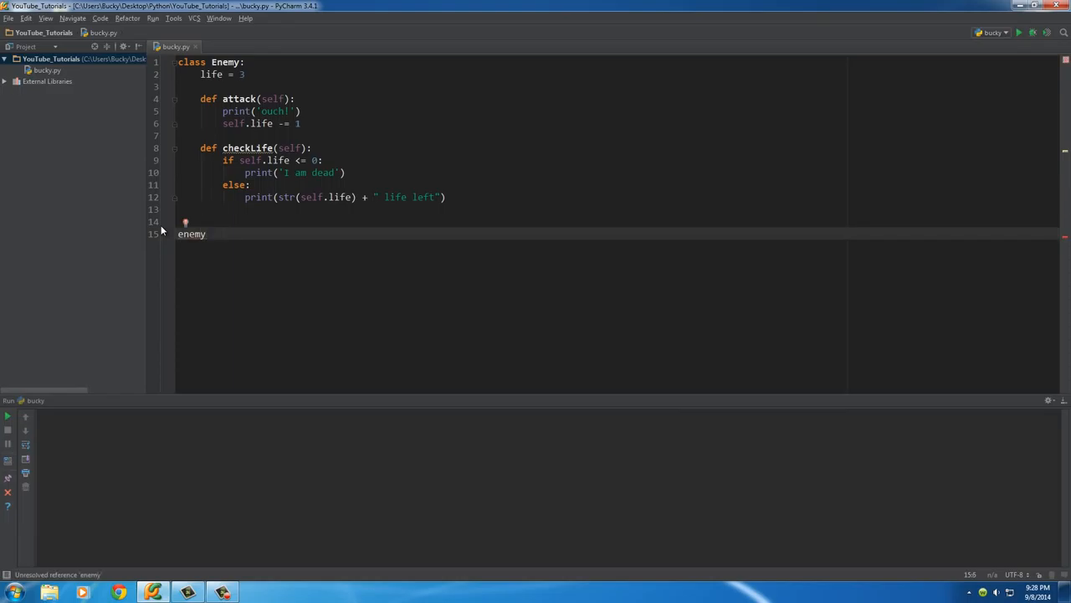
type("1 =")
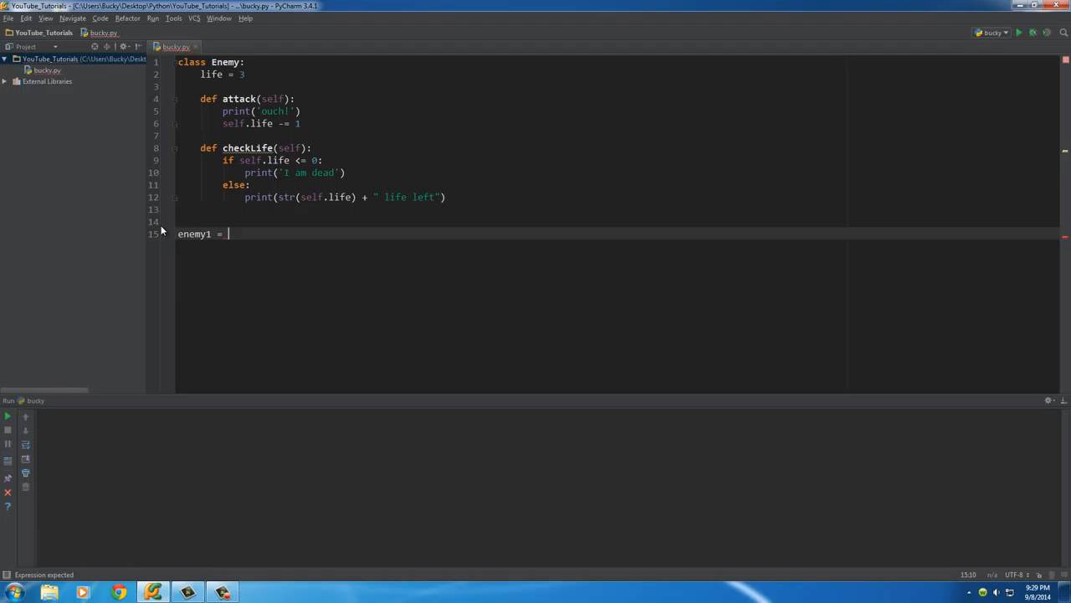
type("Enemy")
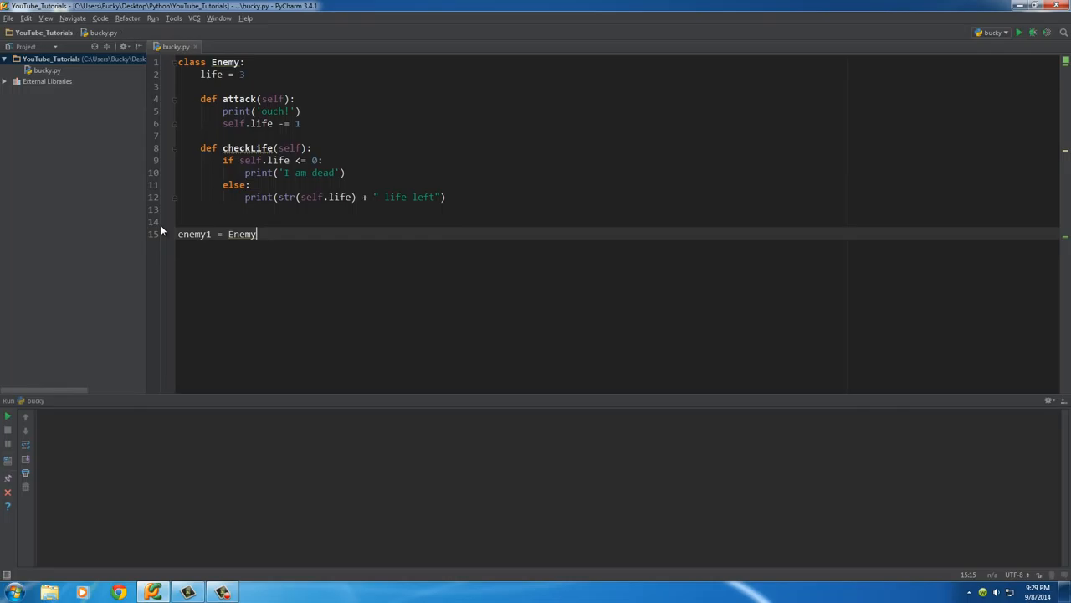
type("()")
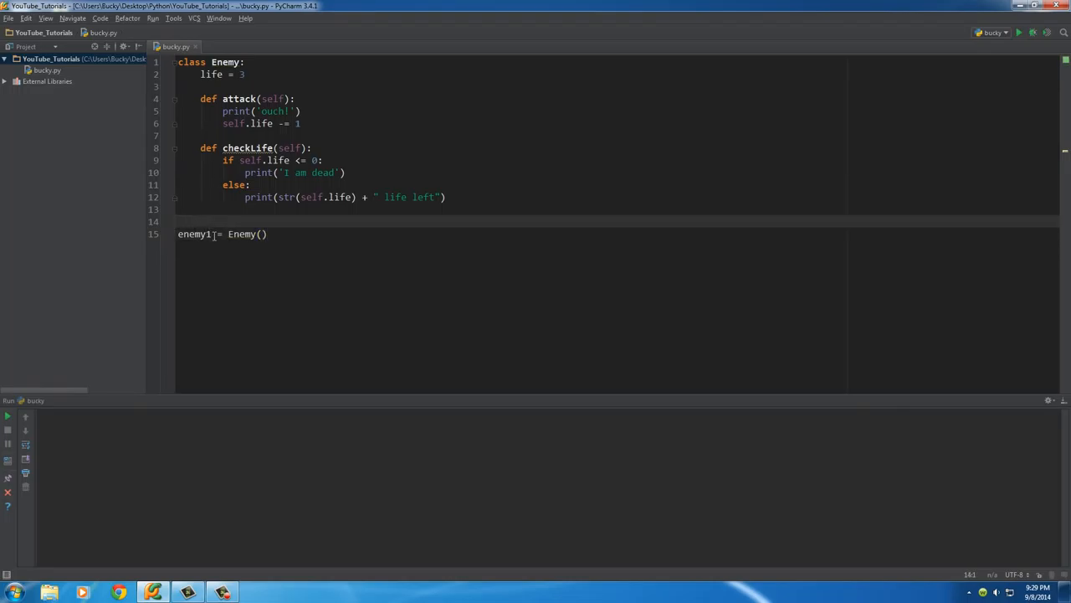
double_click(194, 235)
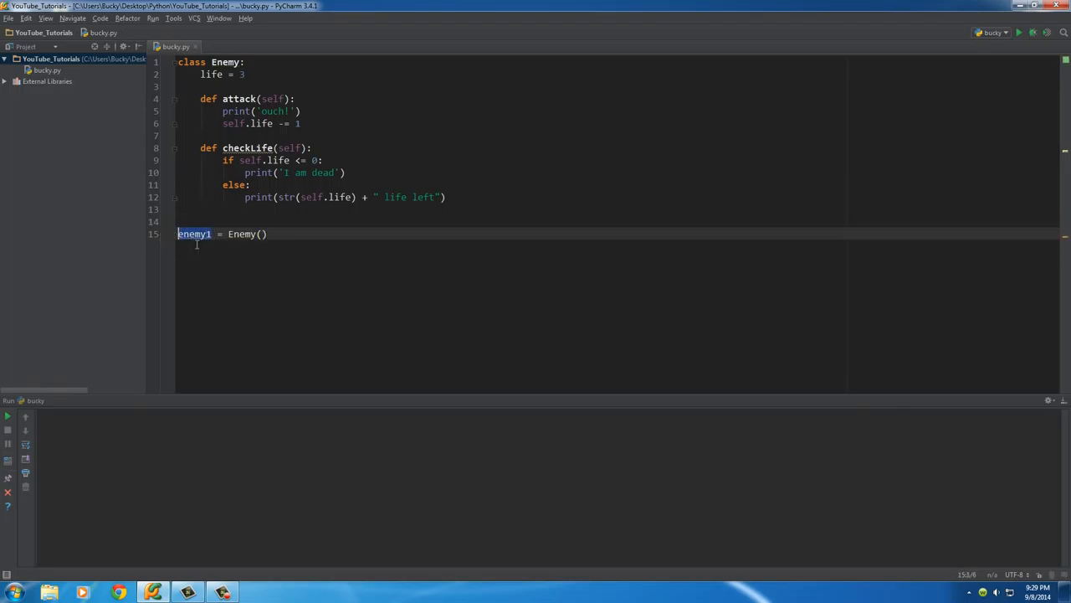
left_click(194, 234)
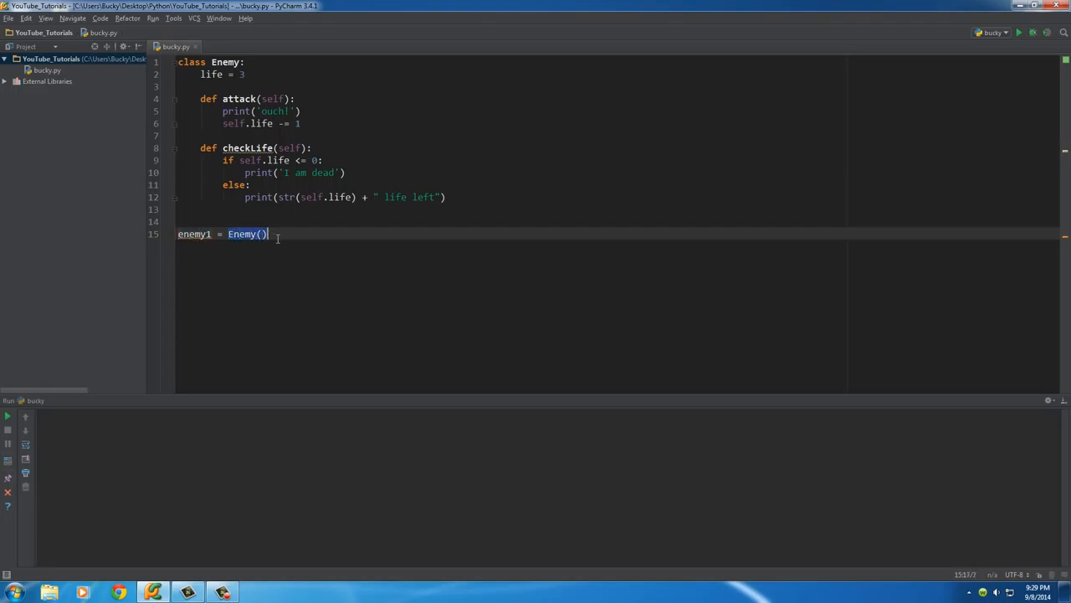
left_click(303, 234)
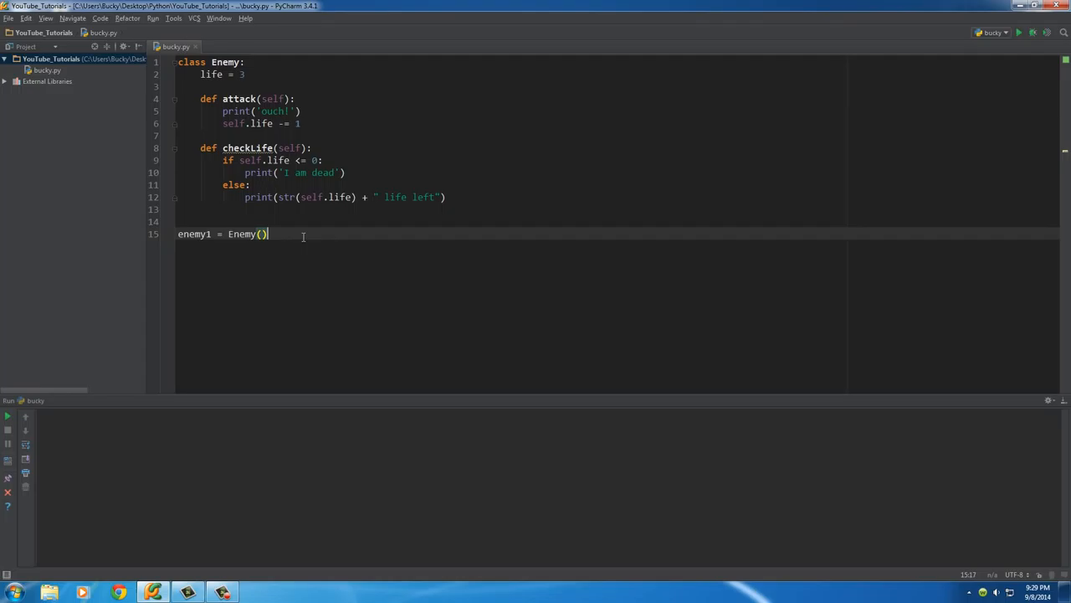
key("enter")
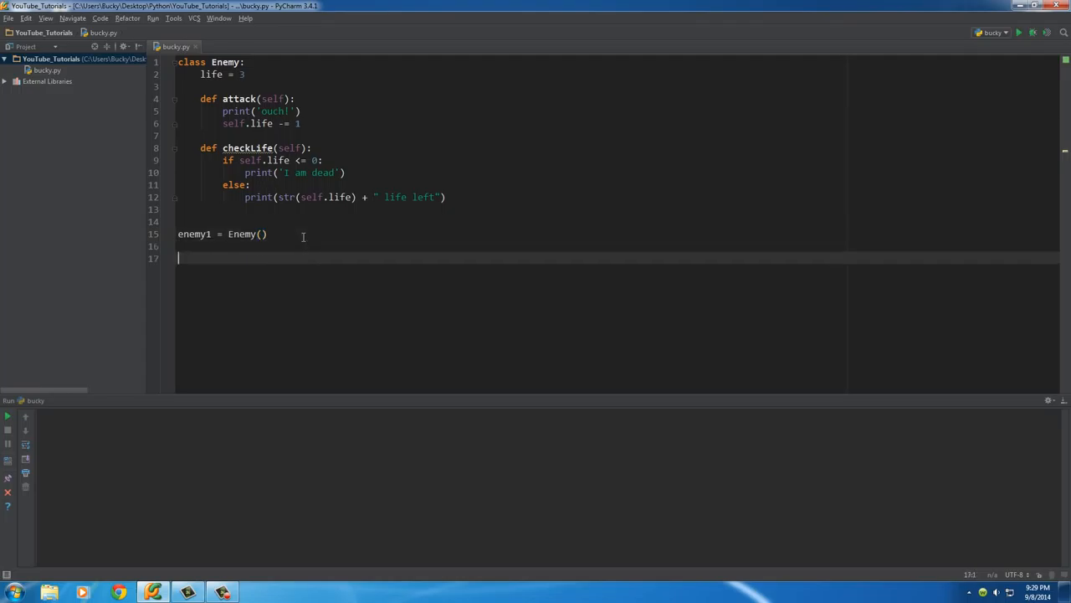
Call enemy1.attack() and run the script to see ouch! printed
type("enemy1/")
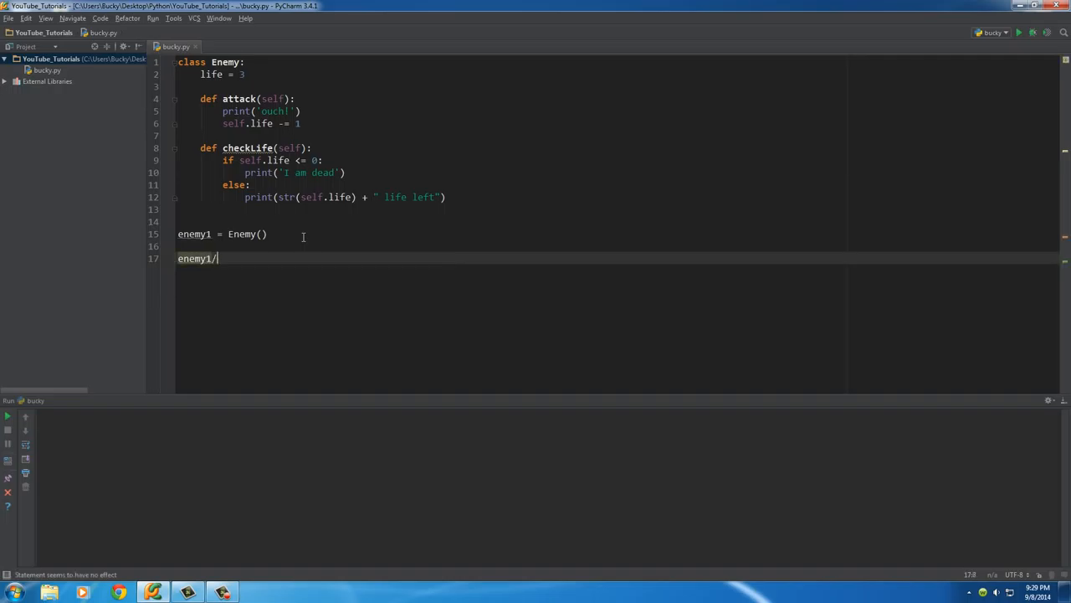
type(".attack")
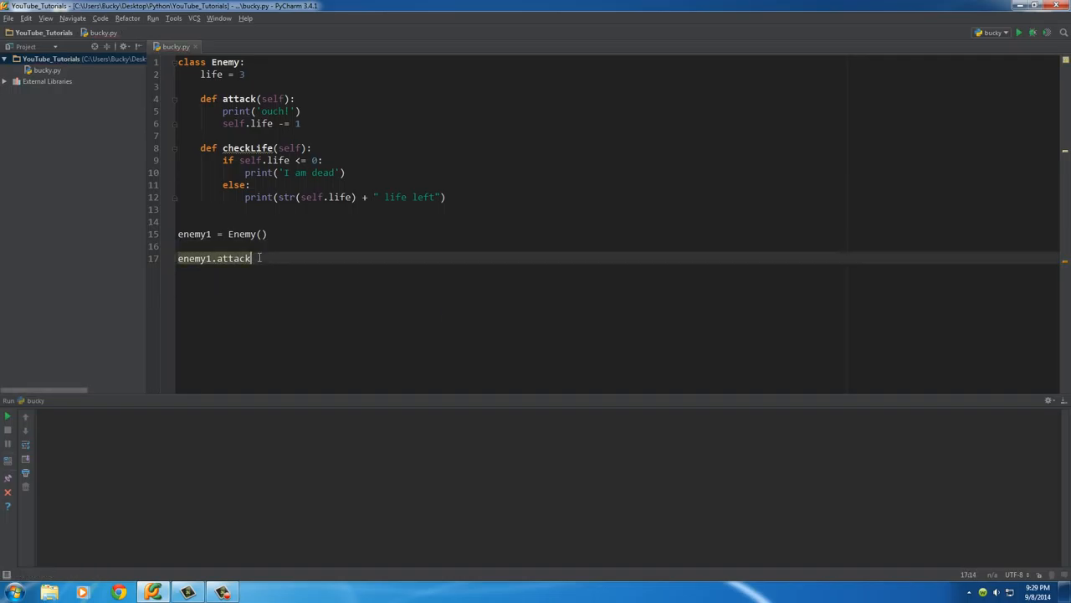
type("()")
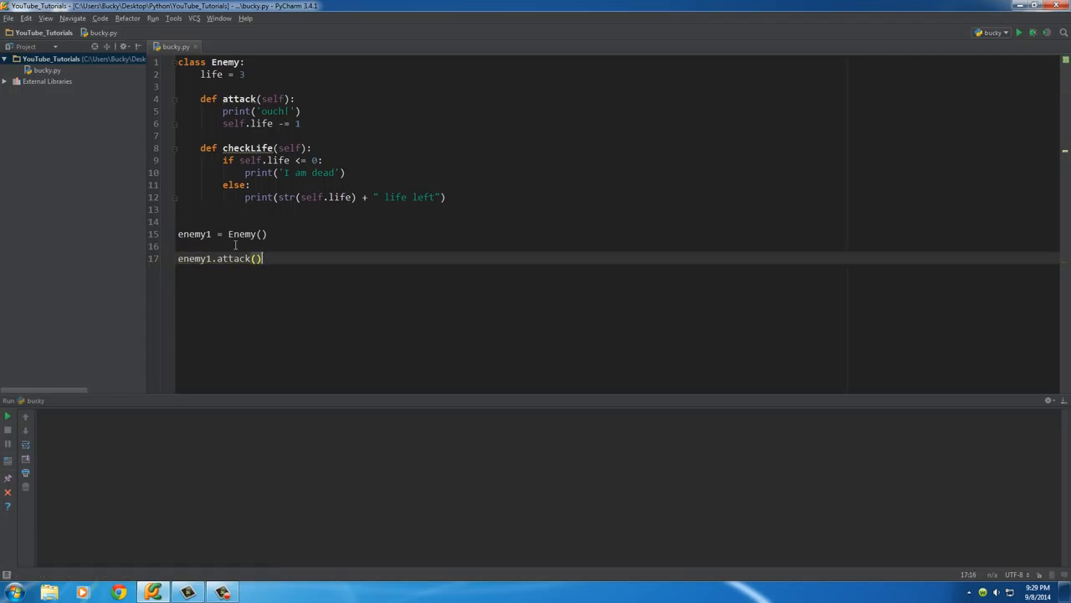
double_click(194, 257)
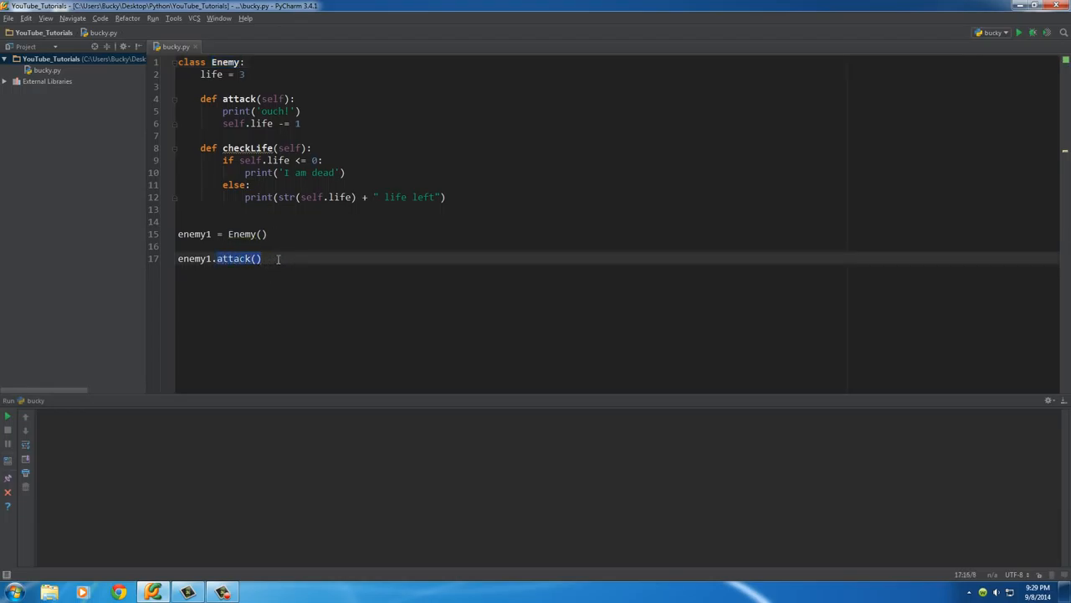
left_click(1018, 33)
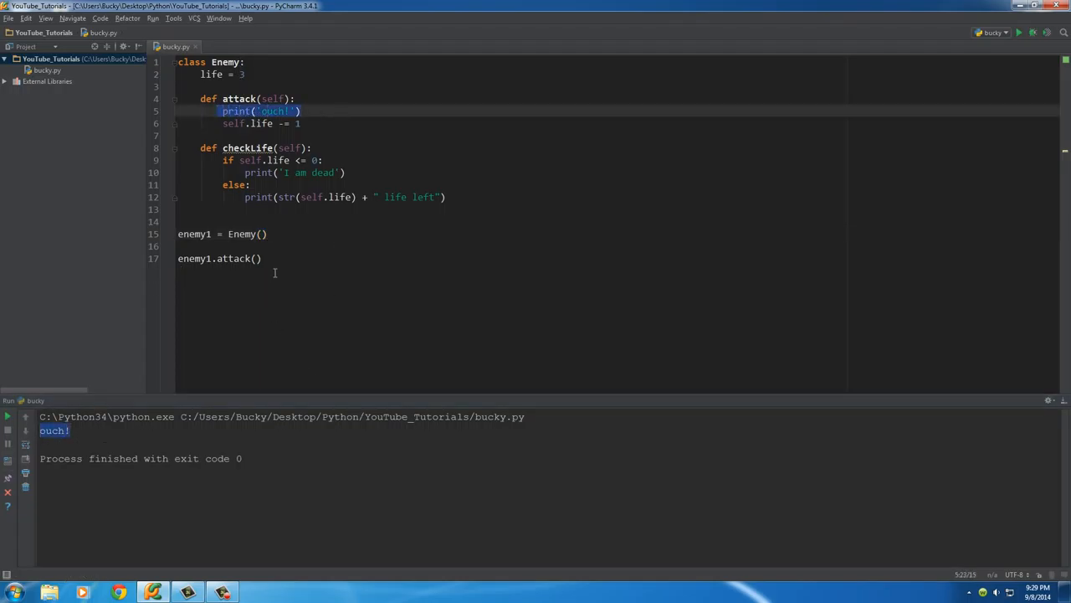
Call enemy1.checkLife() so the run shows ouch! then 2 life left
type("enemy1.checkLife(")
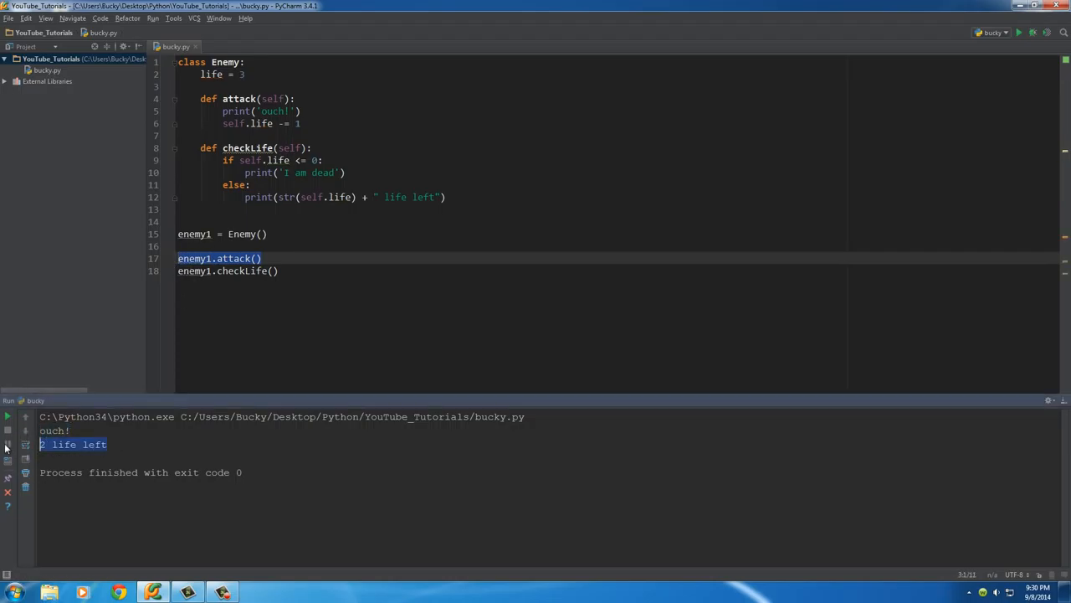
mouse_move(464, 362)
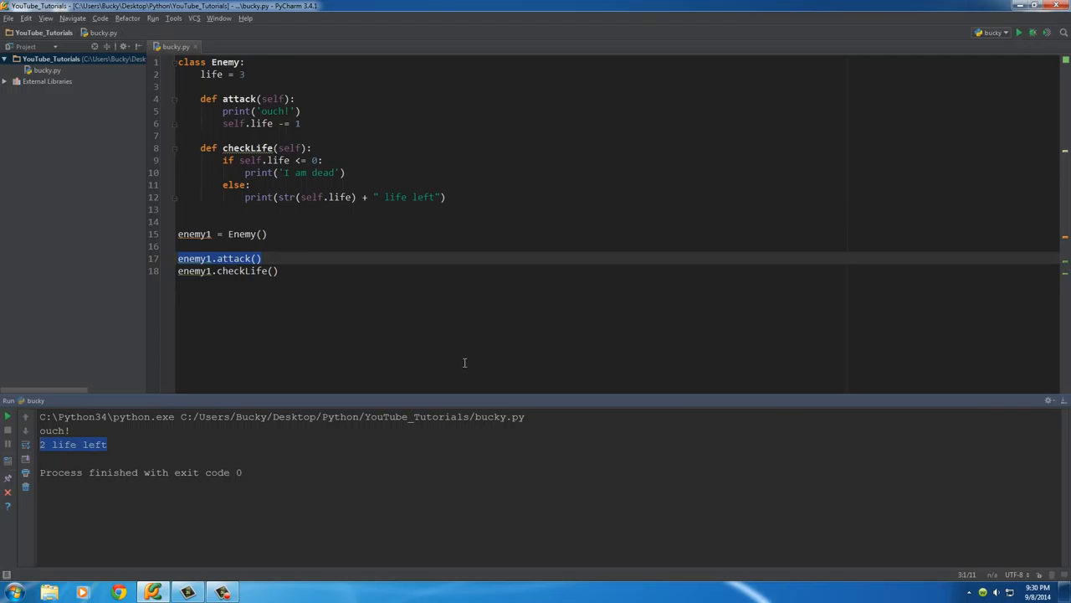
left_click(251, 258)
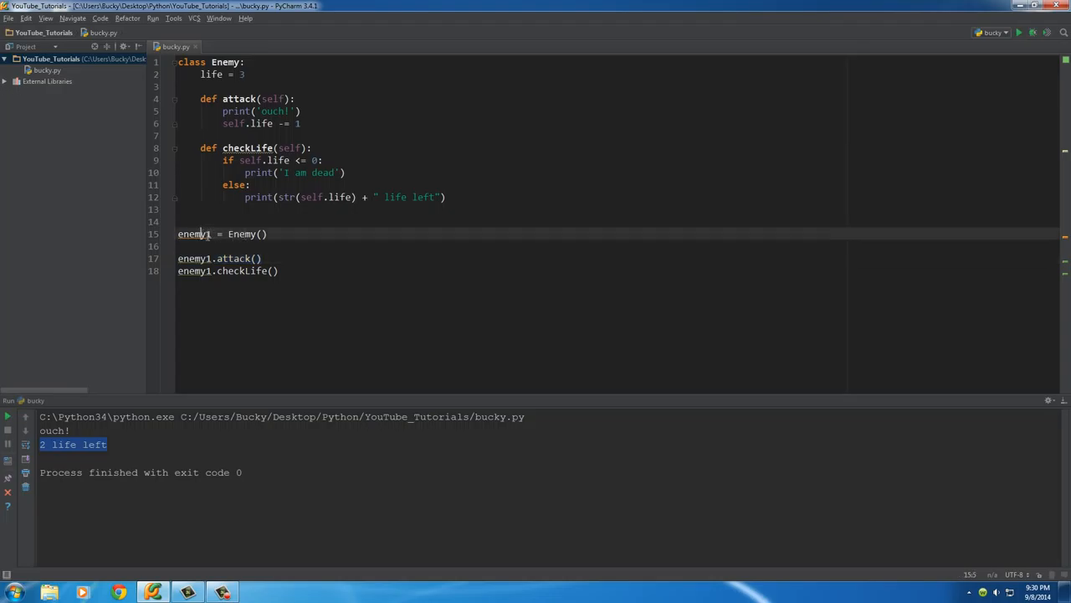
Add enemy2 = Enemy(), a second enemy1.attack(), enemy2.checkLife(), and run for 1 and 3 life left
double_click(194, 235)
type("enemy2 = Enemy(")
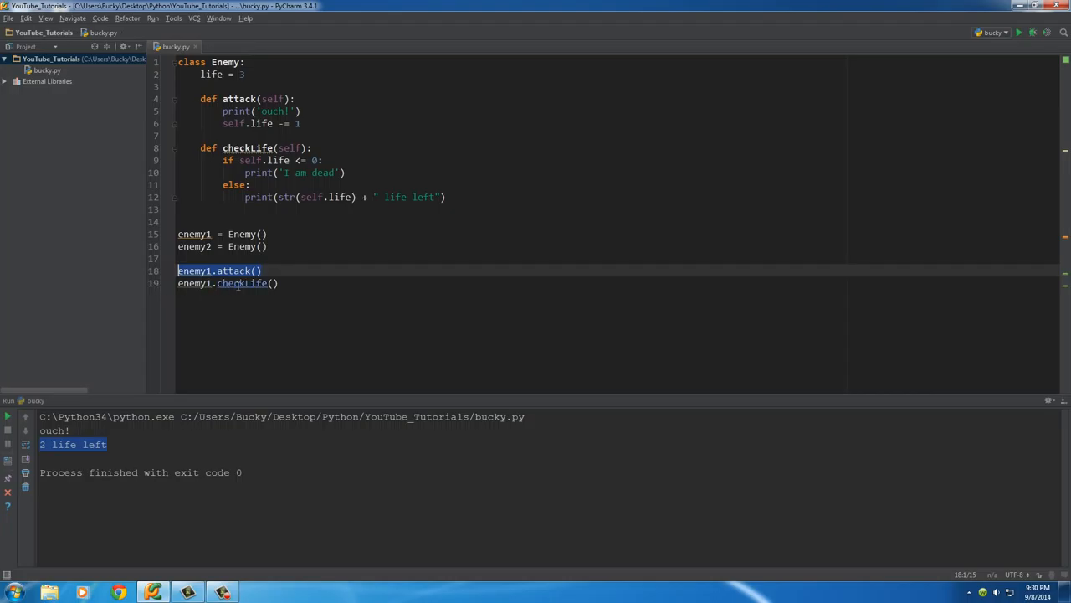
type("enemy1.attack()")
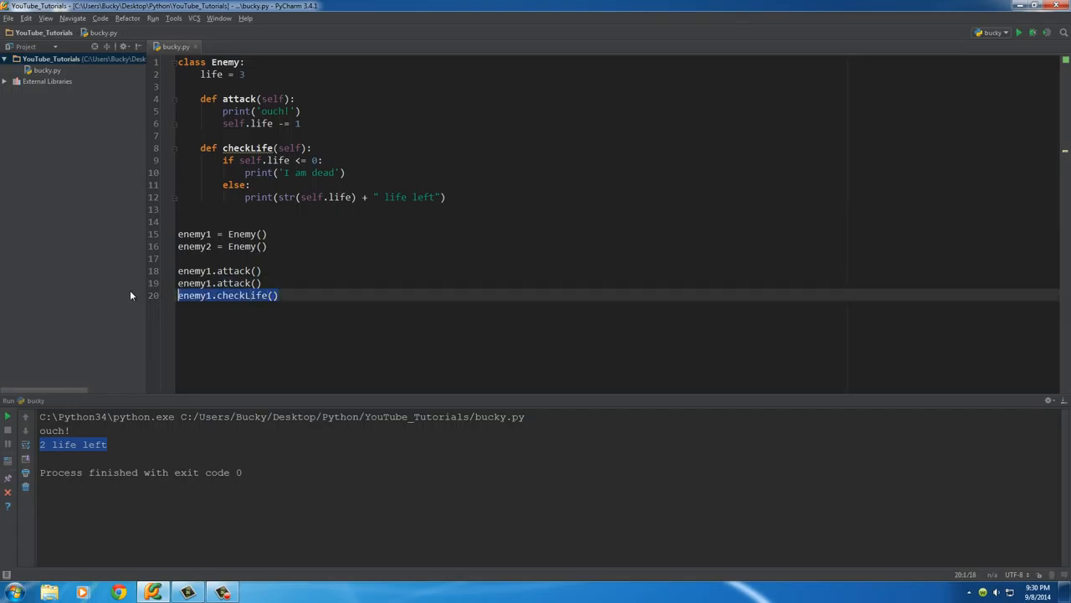
type("enemy1.checkLife()")
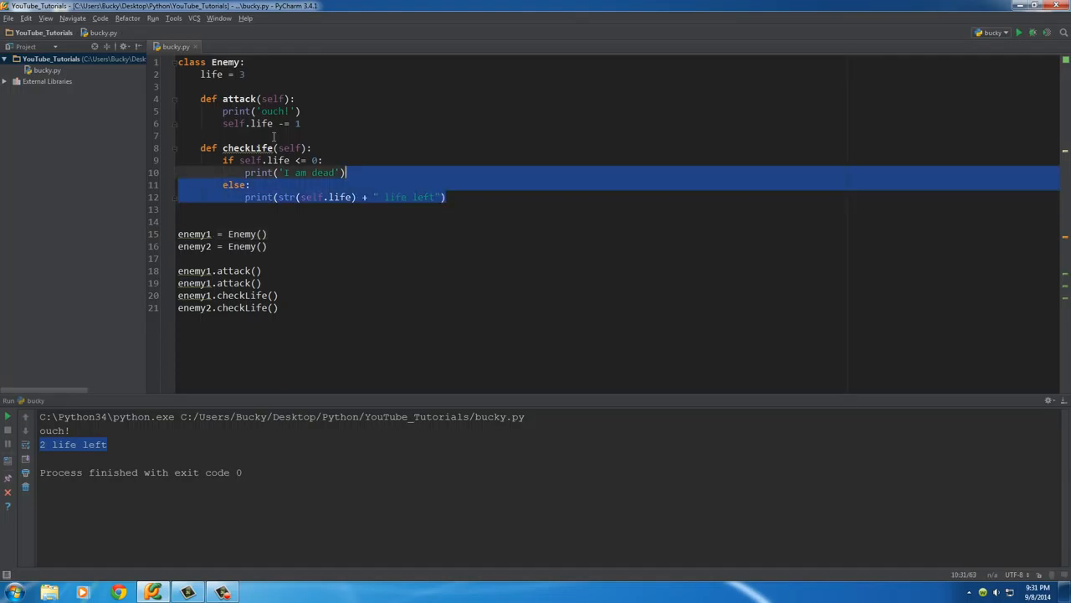
double_click(194, 246)
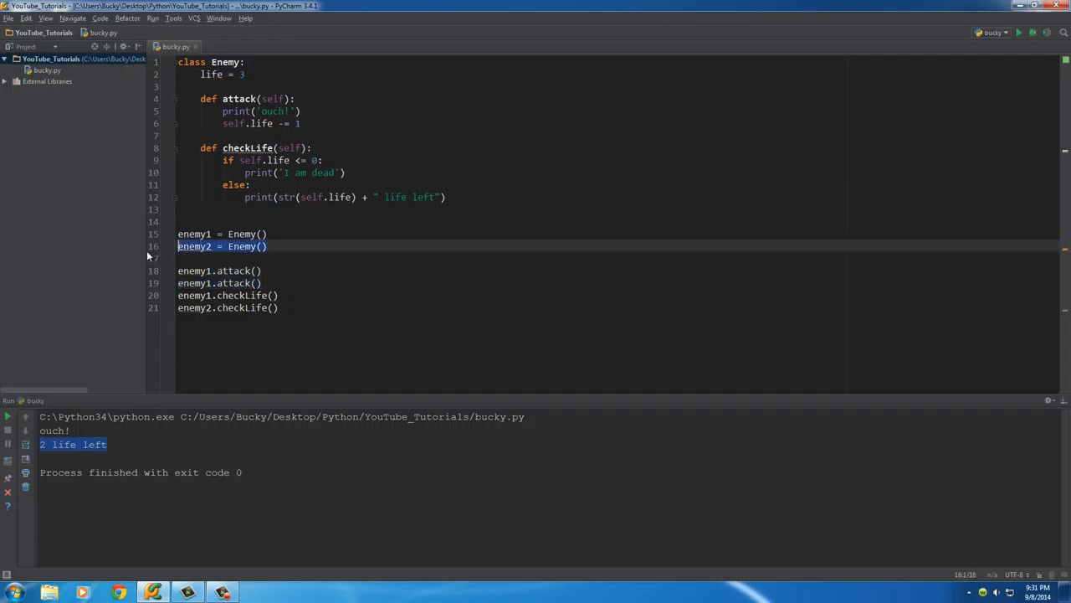
right_click(223, 246)
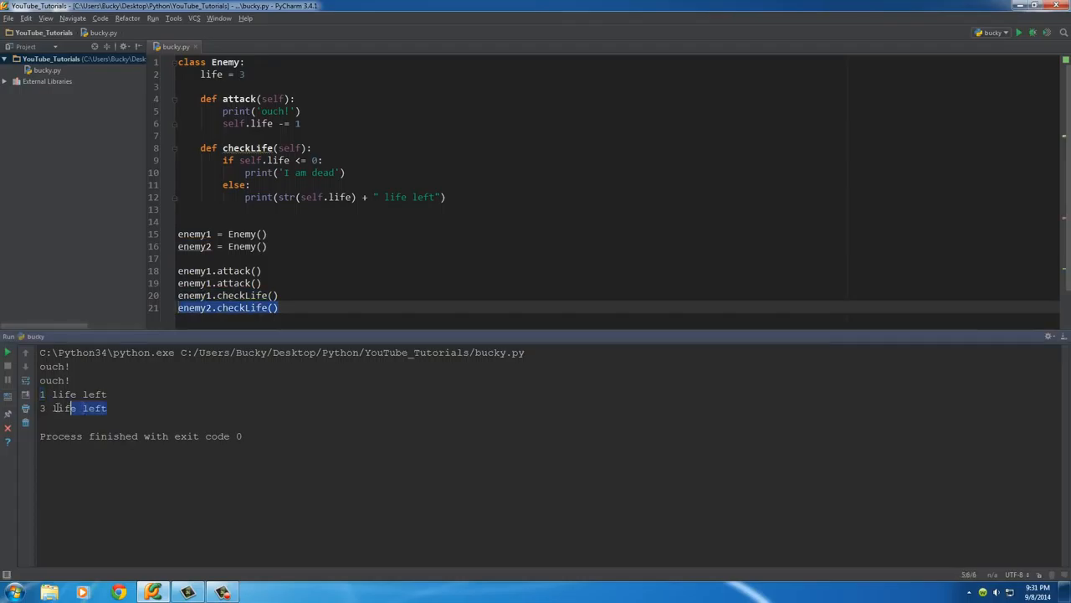
Review the code by highlighting the Enemy class, the enemy2 object, its Enemy() call and enemy1's attack and checkLife calls
left_click_drag(381, 332, 382, 396)
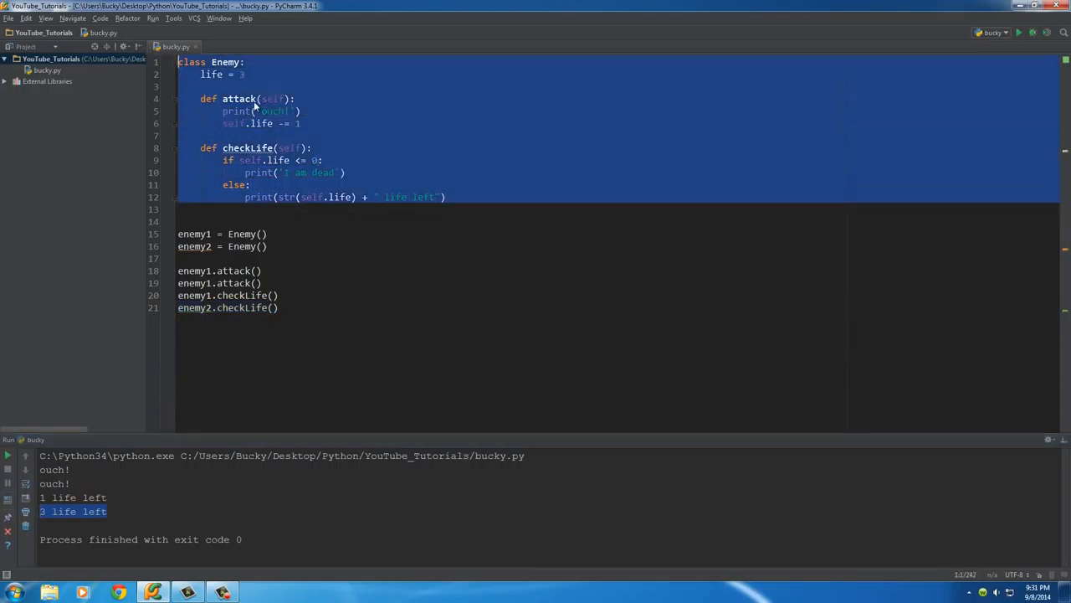
mouse_move(428, 130)
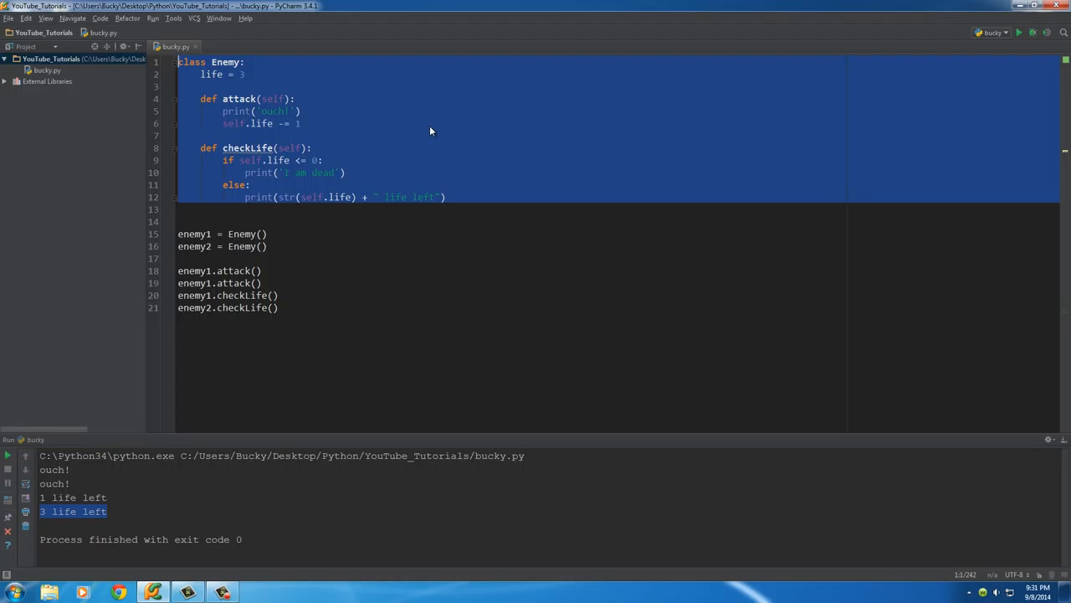
mouse_move(446, 173)
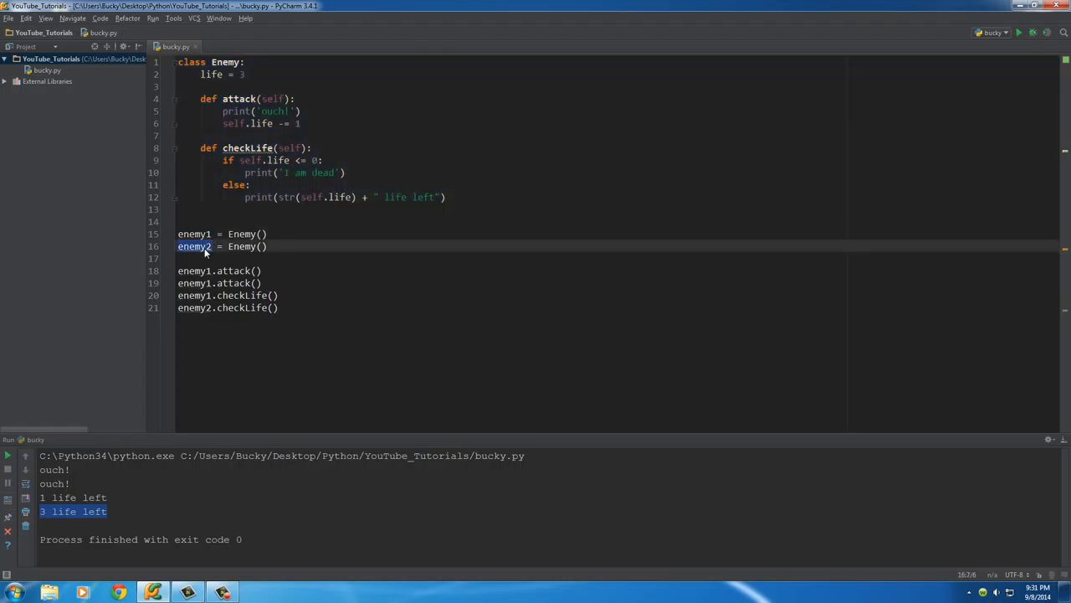
left_click(471, 197)
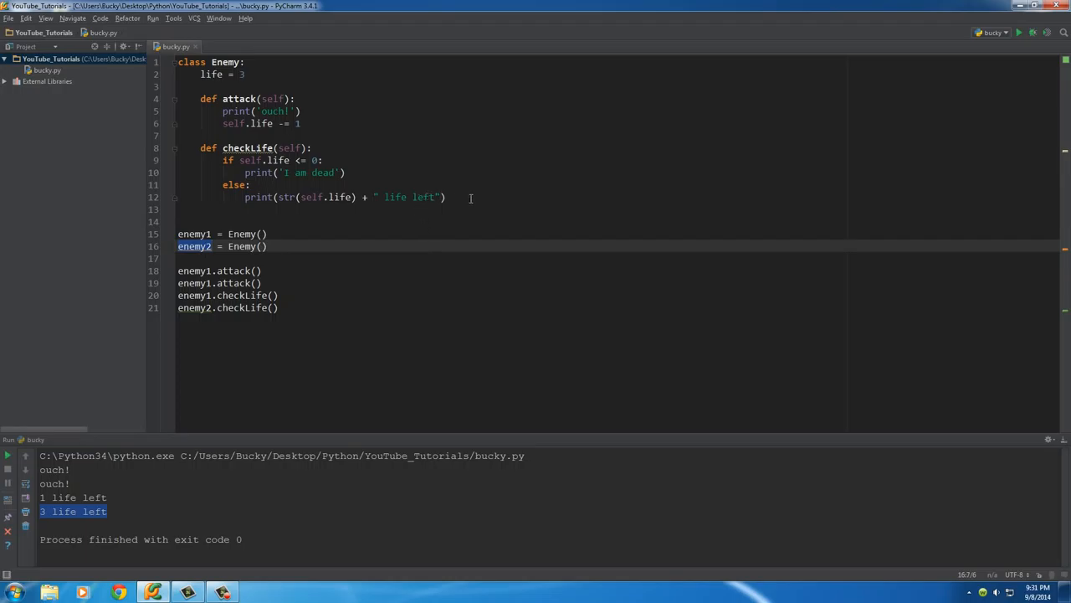
left_click(268, 234)
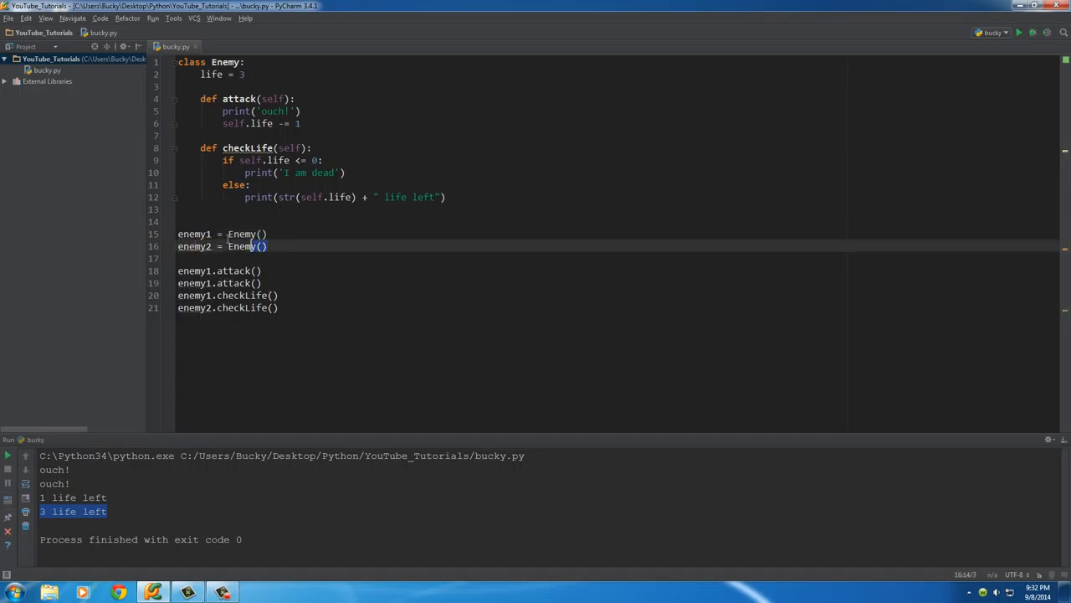
left_click_drag(177, 234, 268, 246)
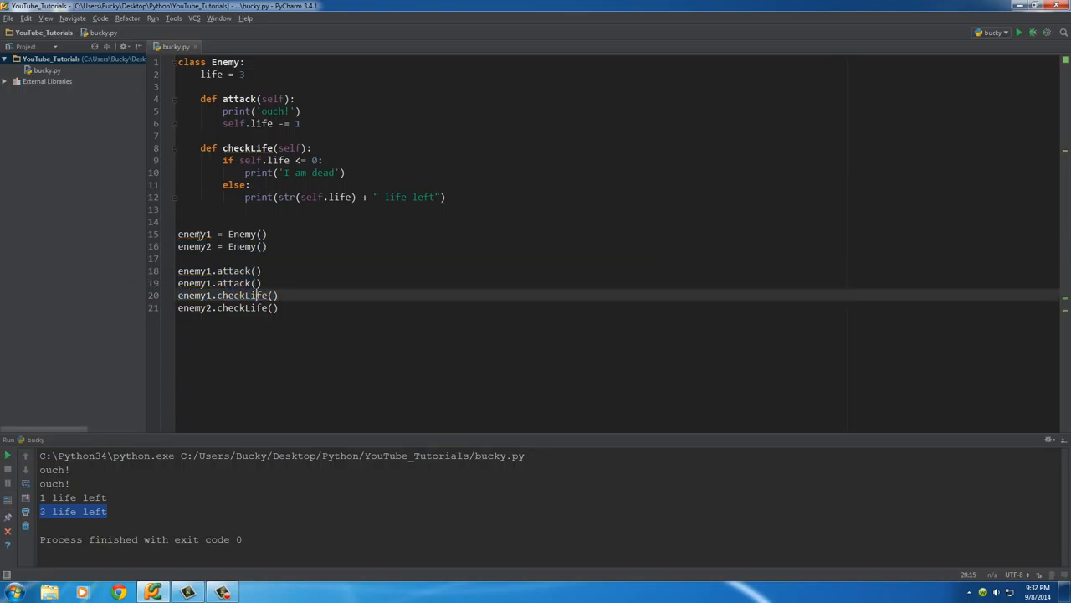
double_click(194, 246)
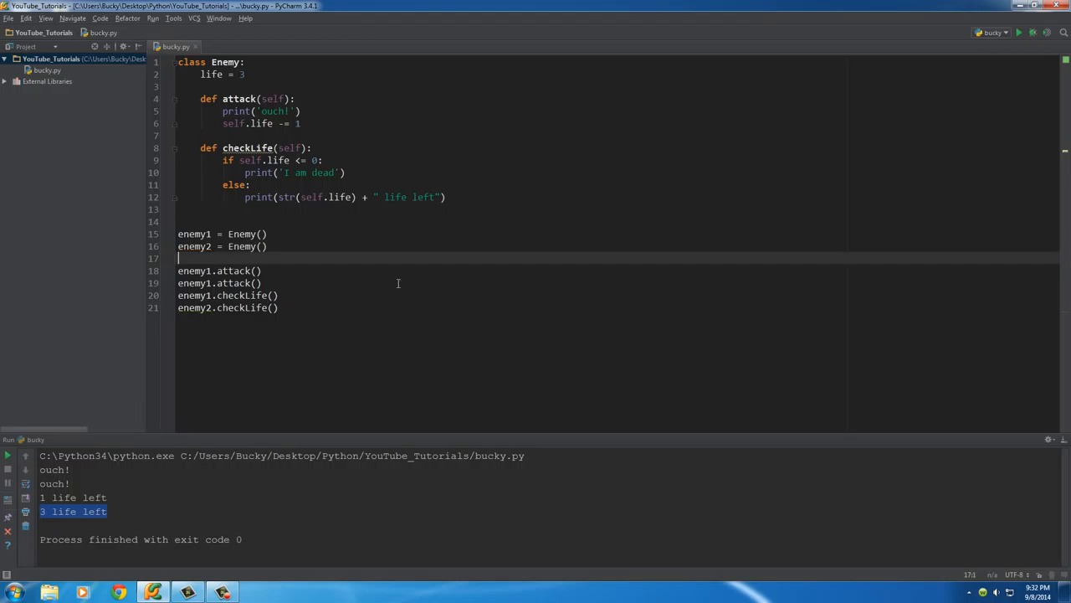
left_click(261, 283)
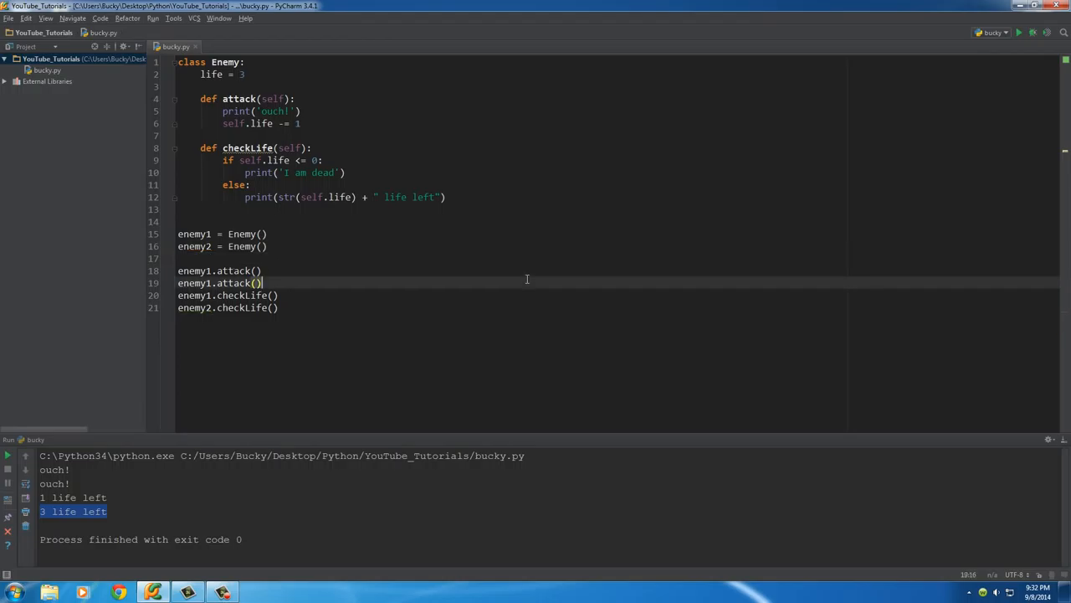